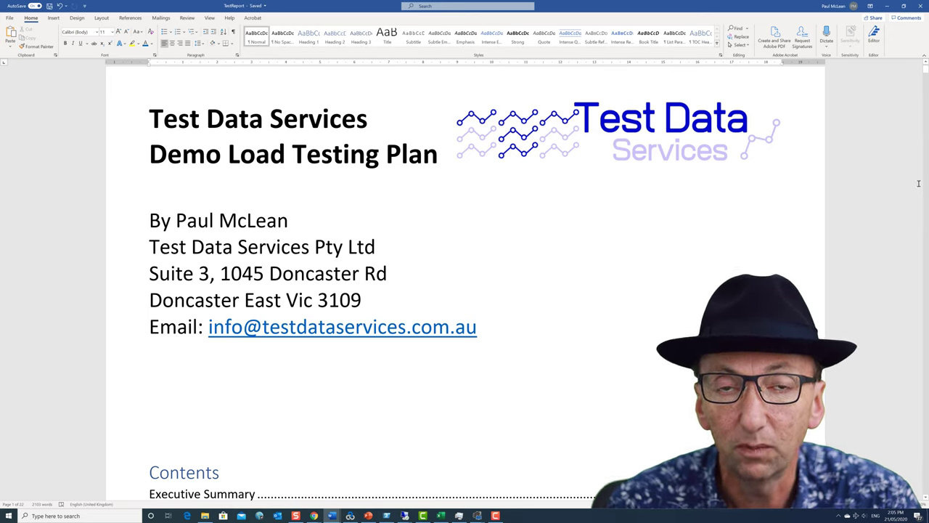
pyautogui.moveTo(915, 108)
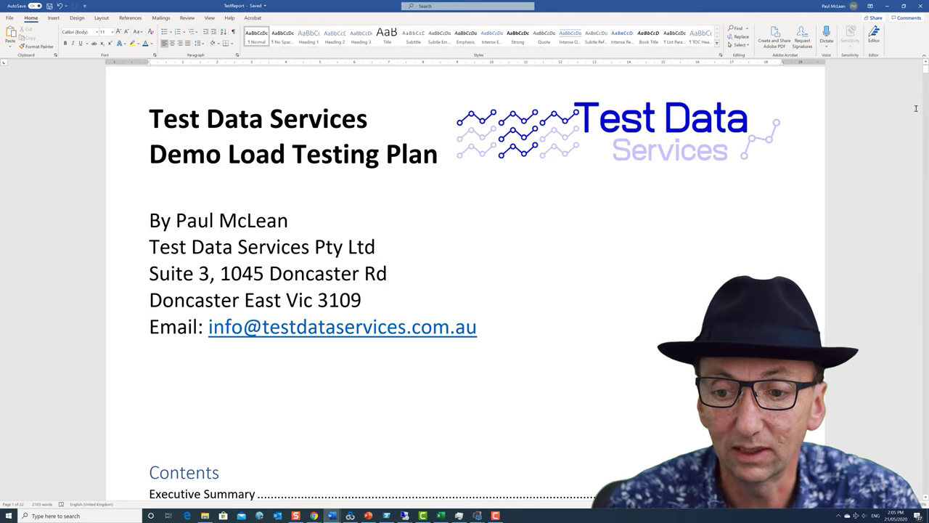
# - Scroll from the cover page past the contents to the Executive Summary results table
pyautogui.scroll(-3)
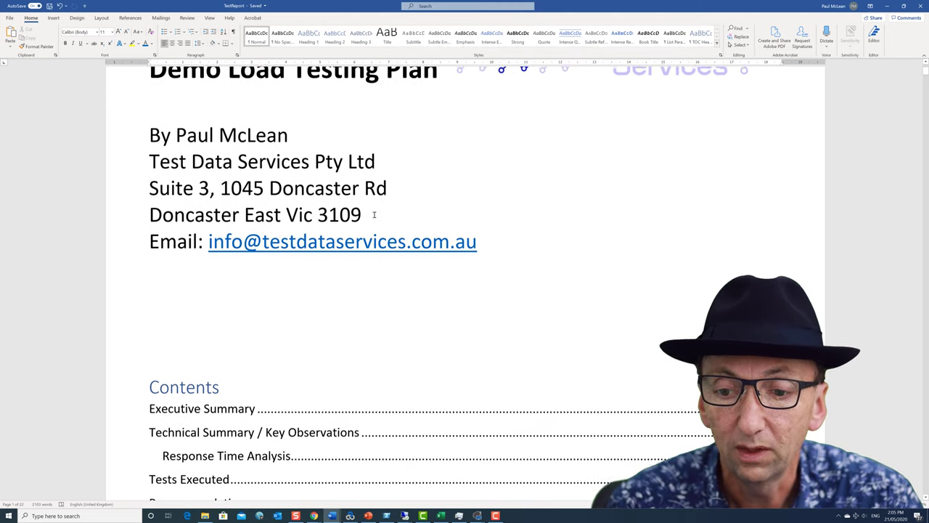
pyautogui.scroll(-3)
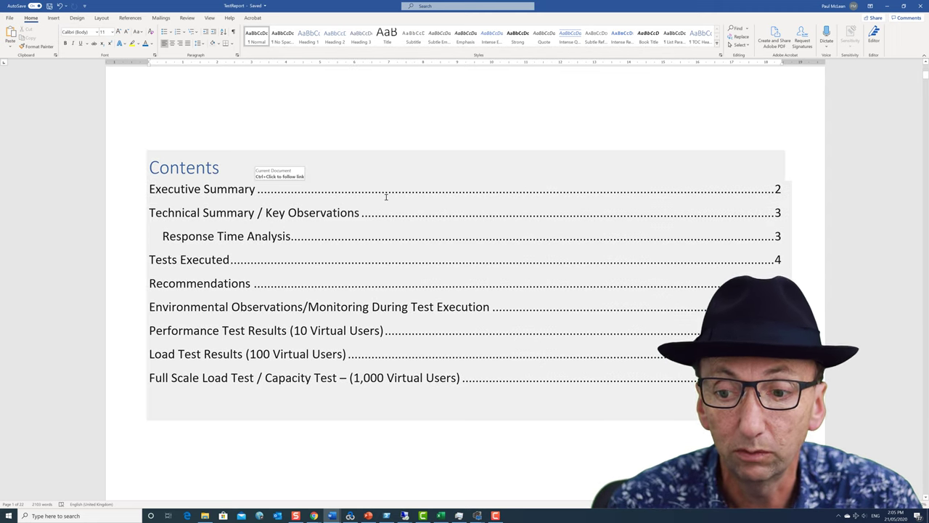
pyautogui.scroll(-3)
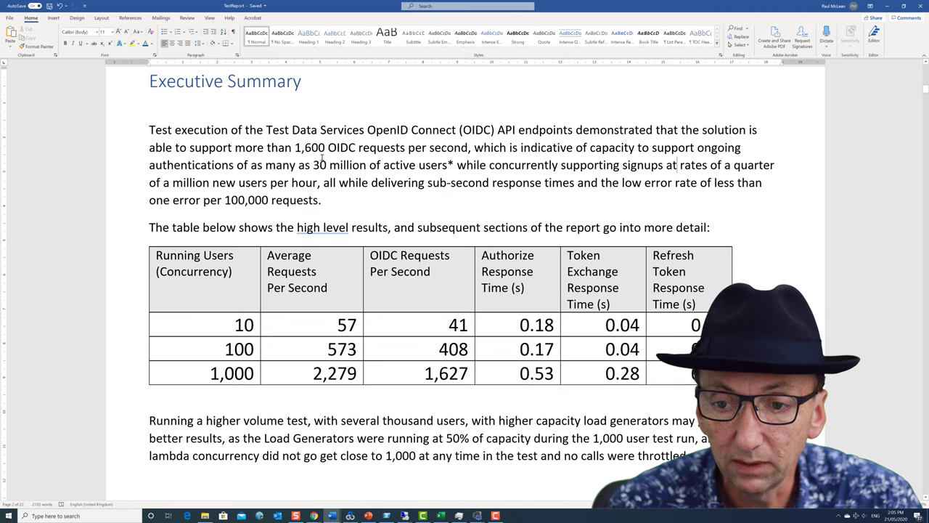
pyautogui.scroll(-3)
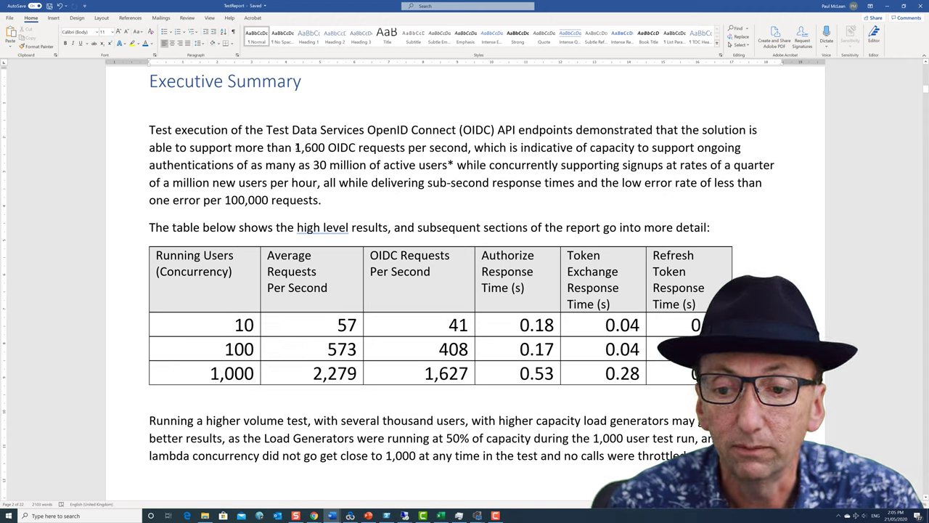
pyautogui.doubleClick(310, 148)
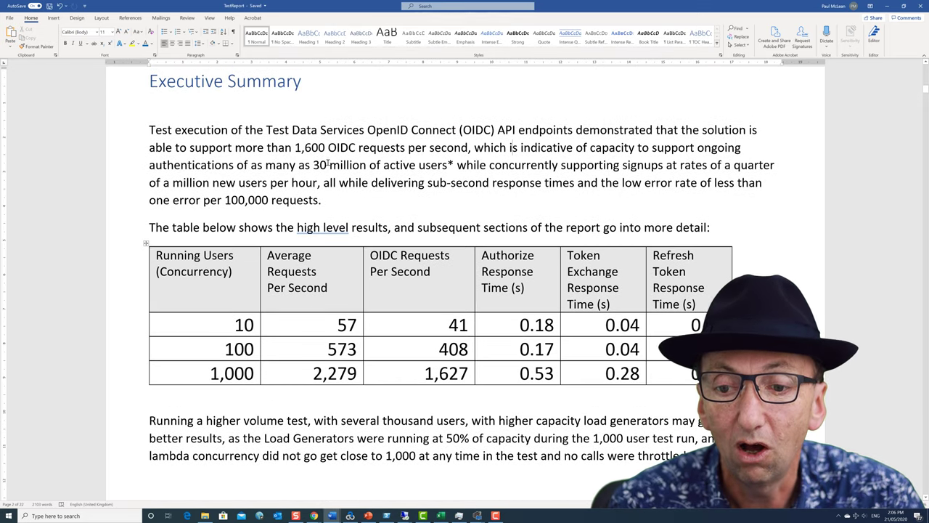
pyautogui.moveTo(314, 165); pyautogui.dragTo(417, 165)
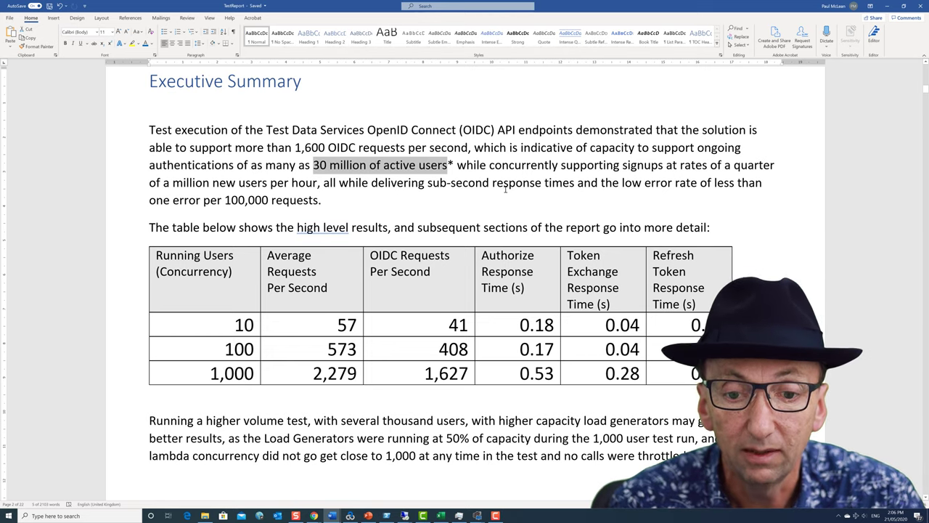
pyautogui.moveTo(649, 196)
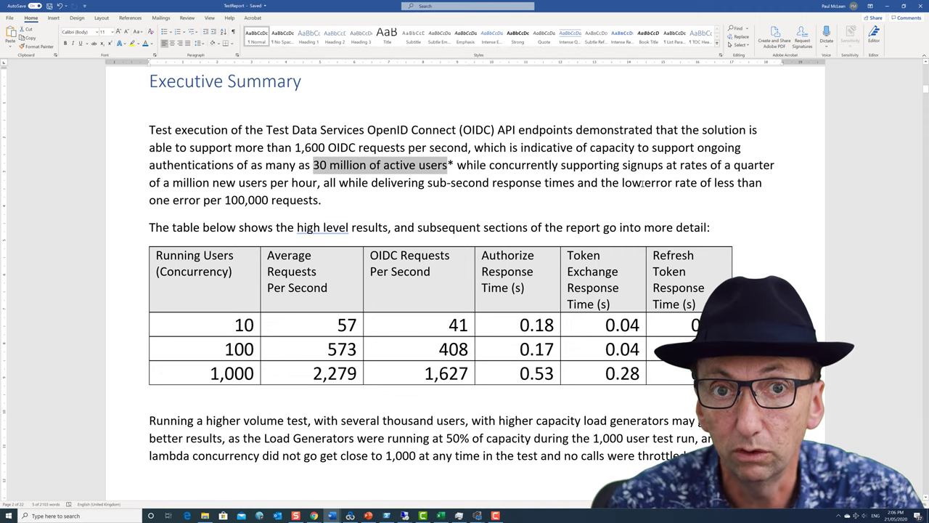
pyautogui.scroll(-3)
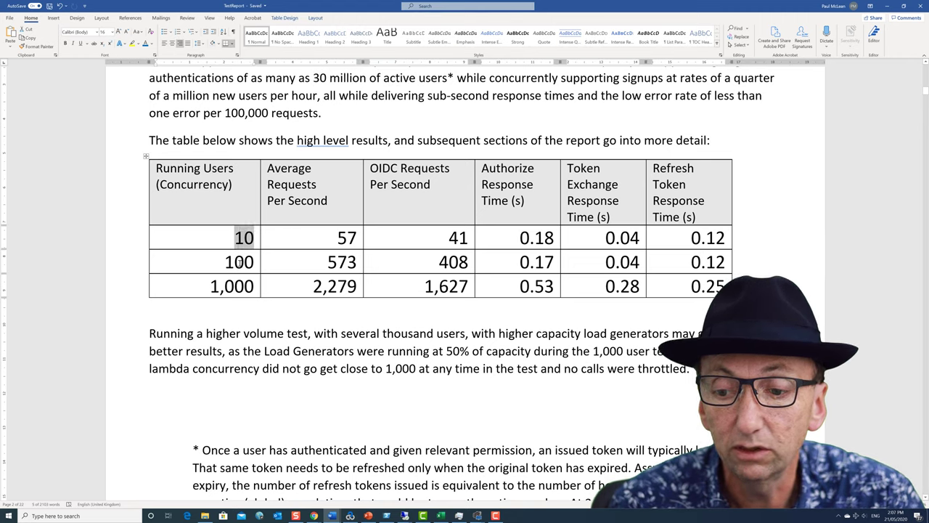
pyautogui.click(231, 286)
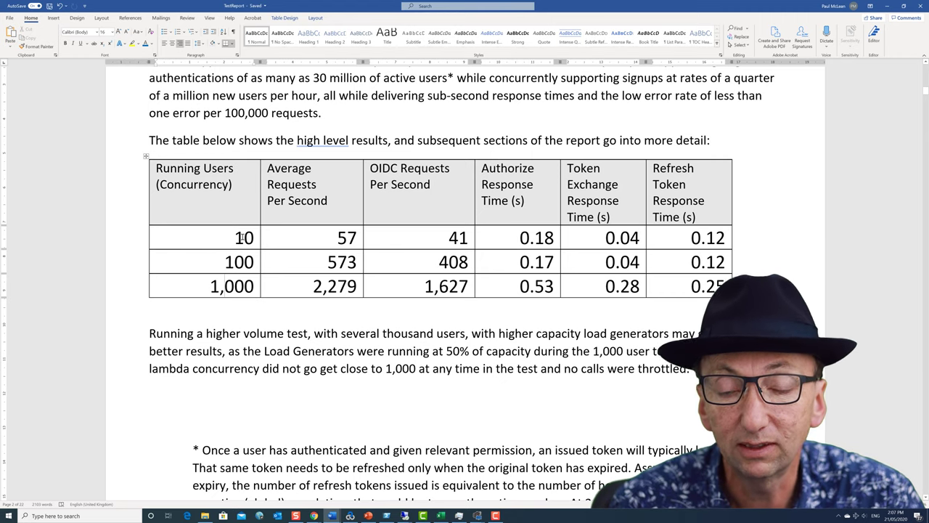
pyautogui.doubleClick(244, 237)
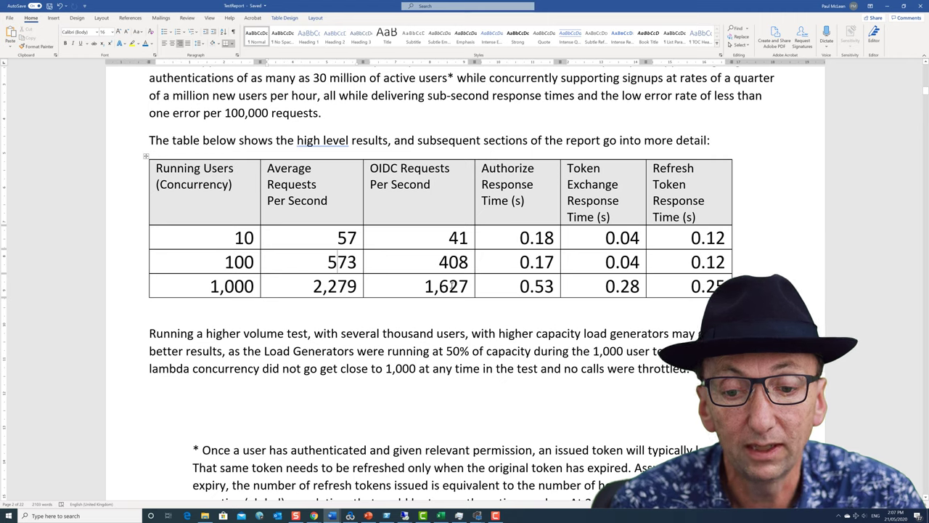
pyautogui.moveTo(535, 191)
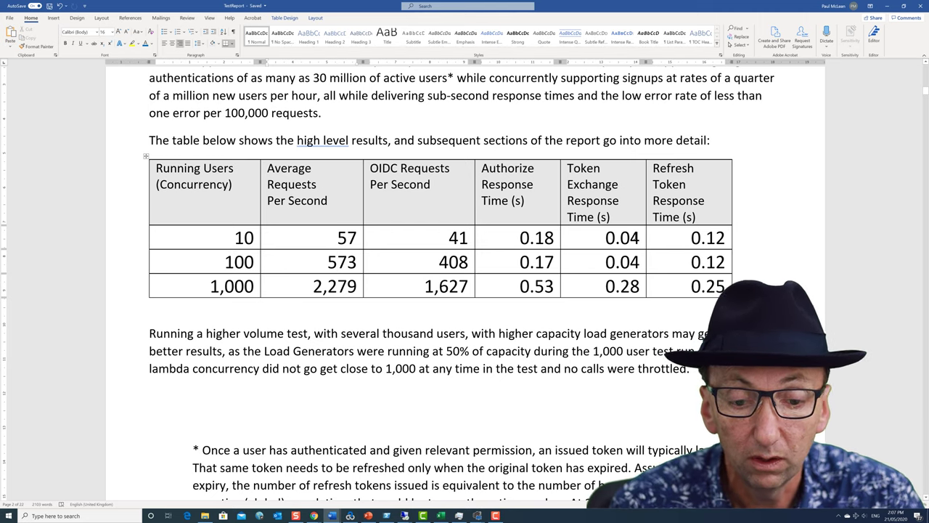
pyautogui.scroll(-3)
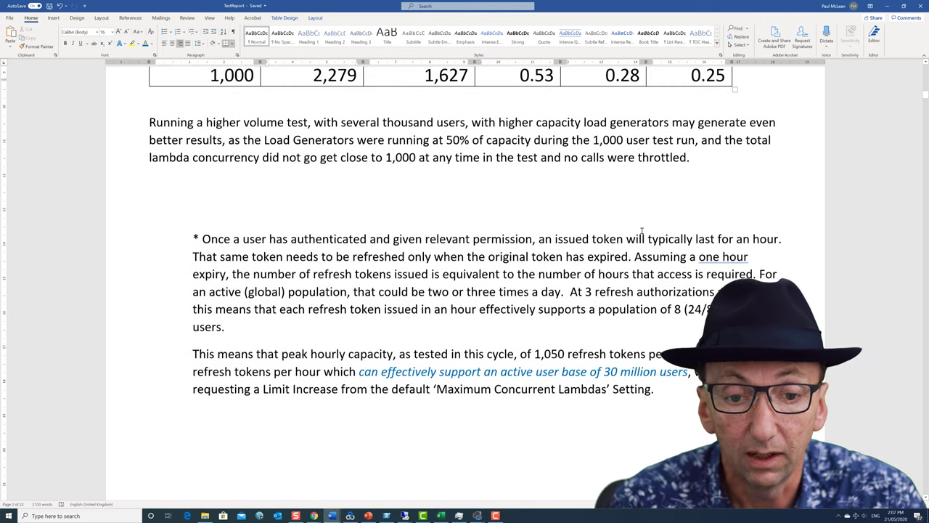
pyautogui.scroll(-3)
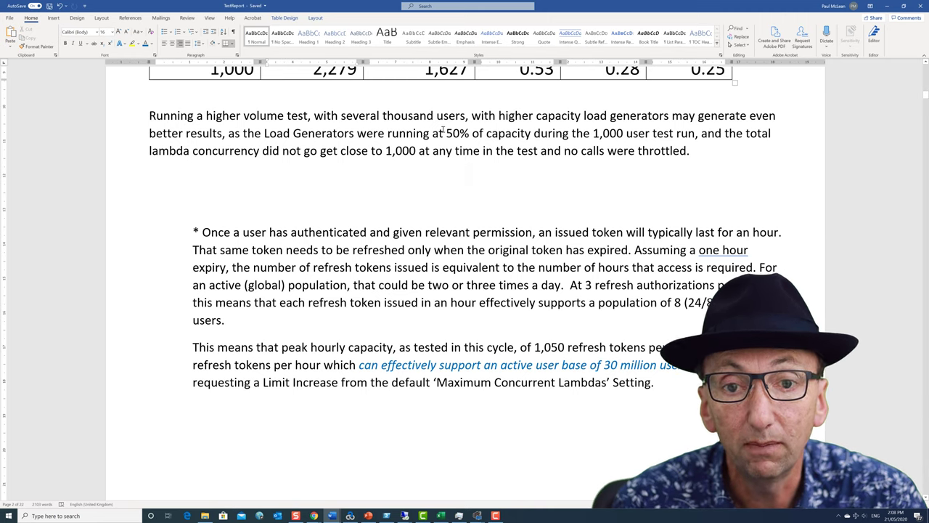
pyautogui.doubleClick(455, 133)
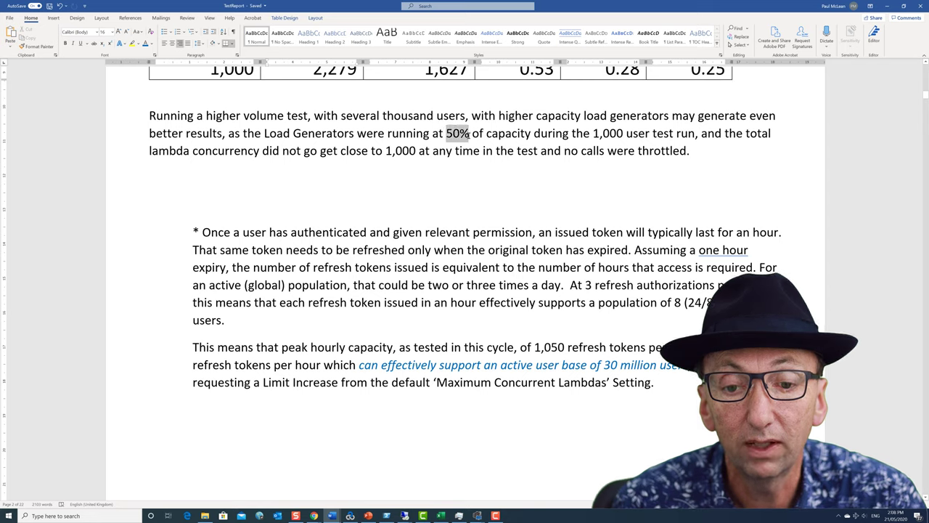
pyautogui.moveTo(448, 132); pyautogui.dragTo(529, 133)
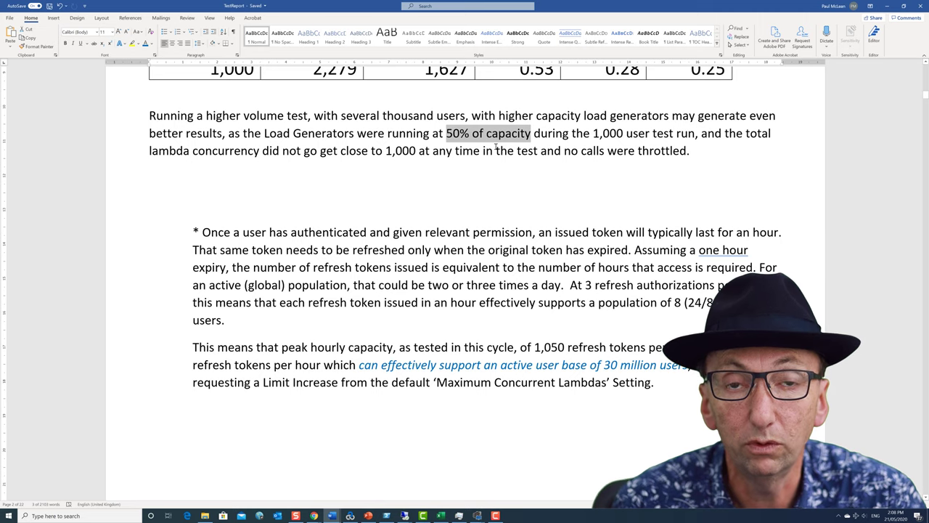
pyautogui.moveTo(519, 158)
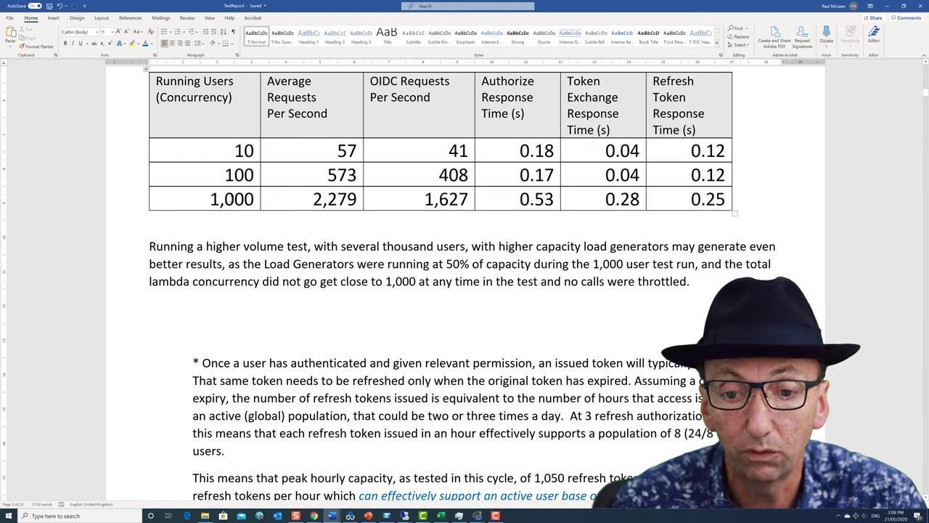
pyautogui.scroll(-3)
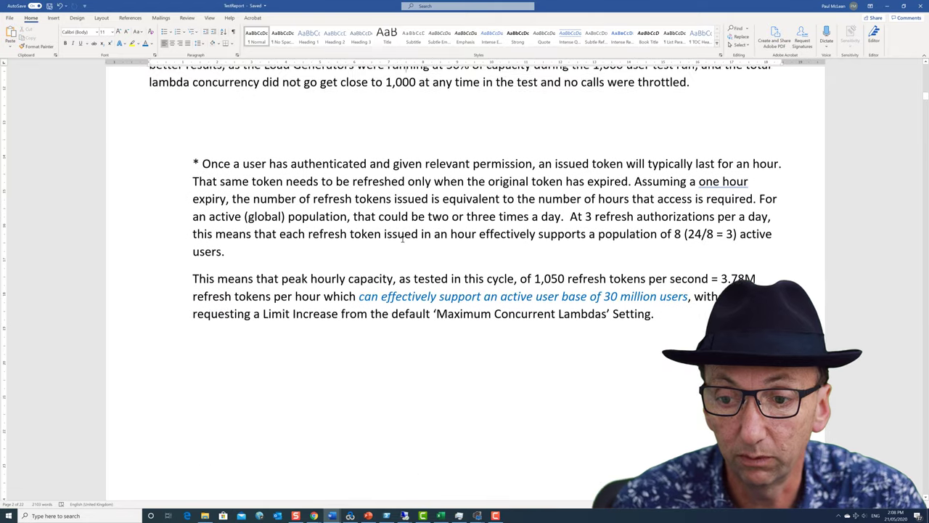
pyautogui.scroll(-3)
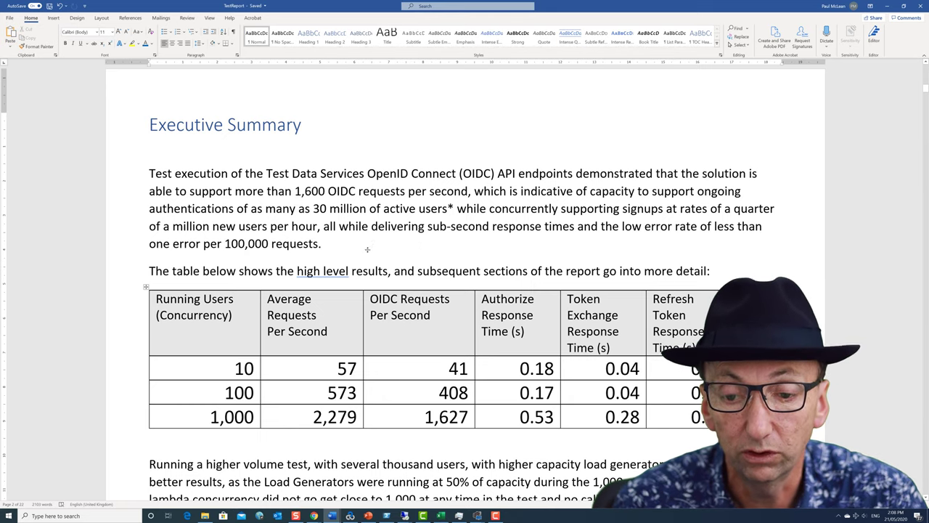
# - Scroll past the page 2 footer to the 90th Percentile Response times table
pyautogui.scroll(-3)
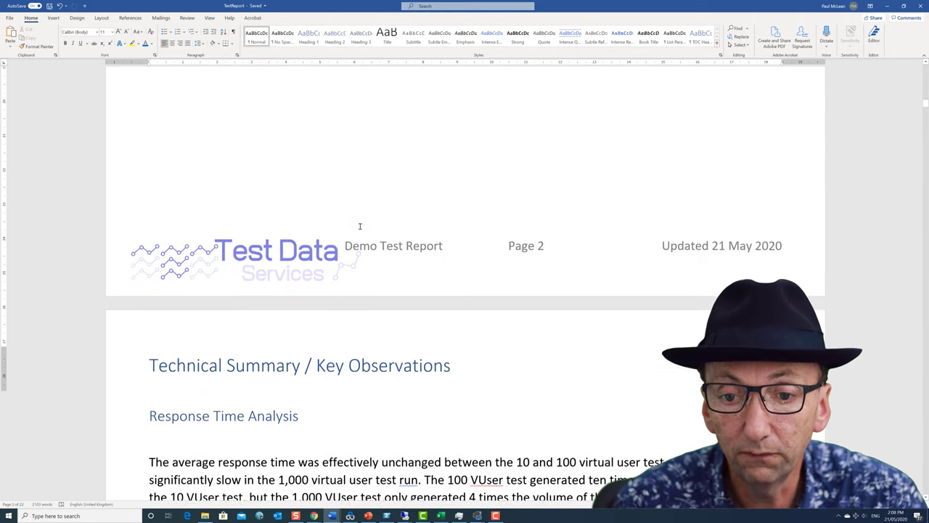
pyautogui.scroll(-3)
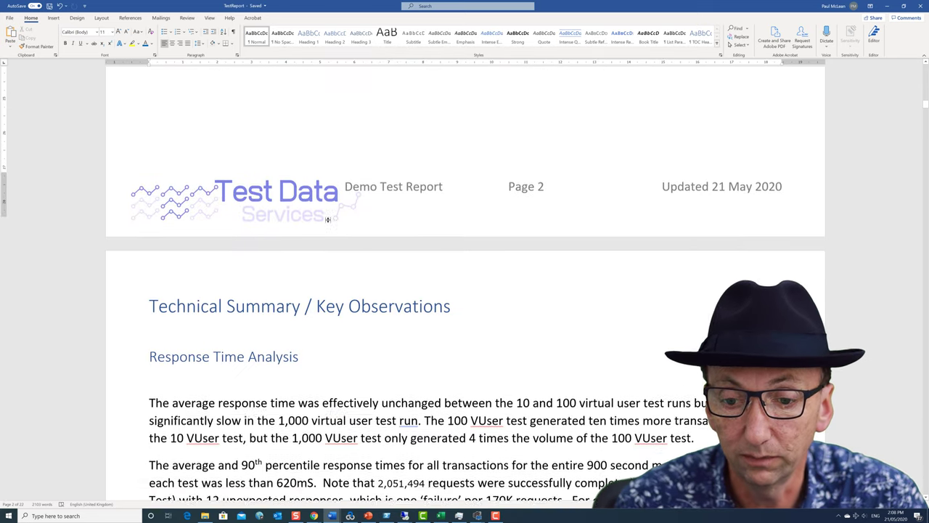
pyautogui.scroll(-3)
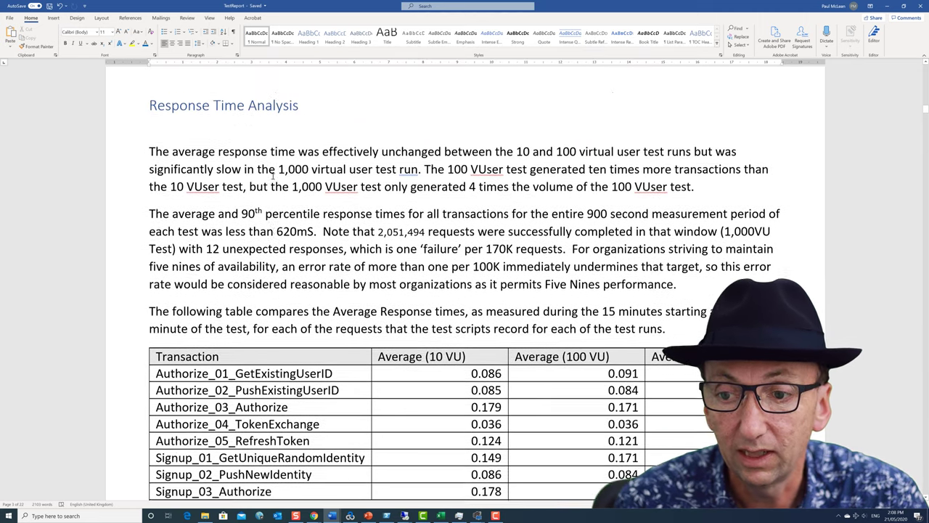
pyautogui.scroll(-3)
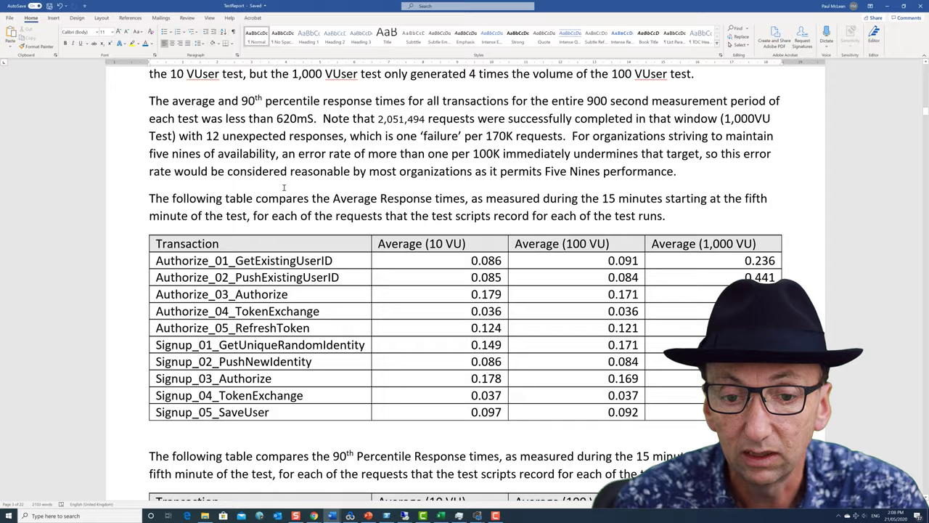
pyautogui.scroll(-3)
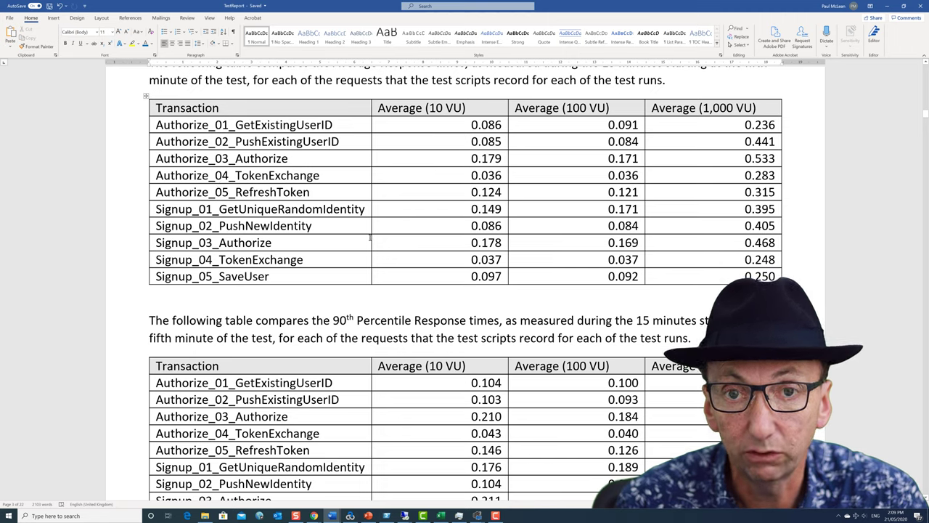
pyautogui.moveTo(328, 247)
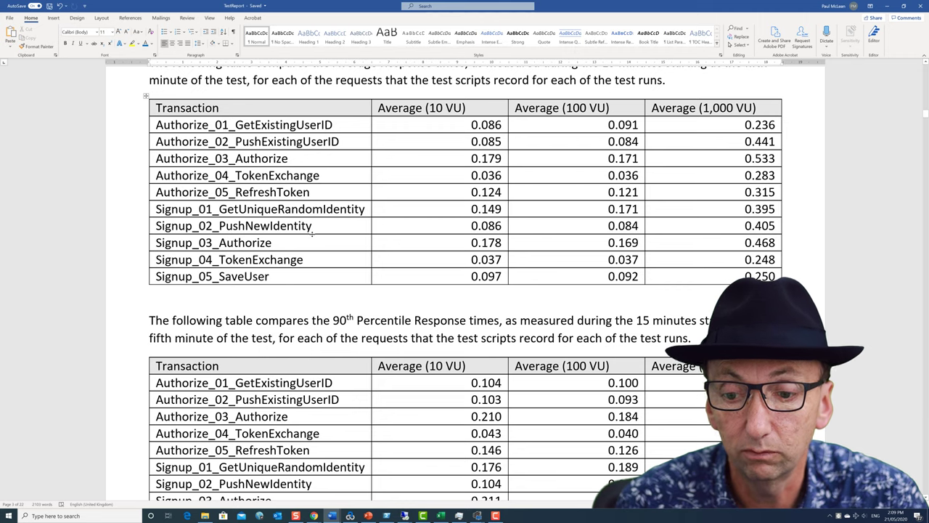
pyautogui.scroll(-3)
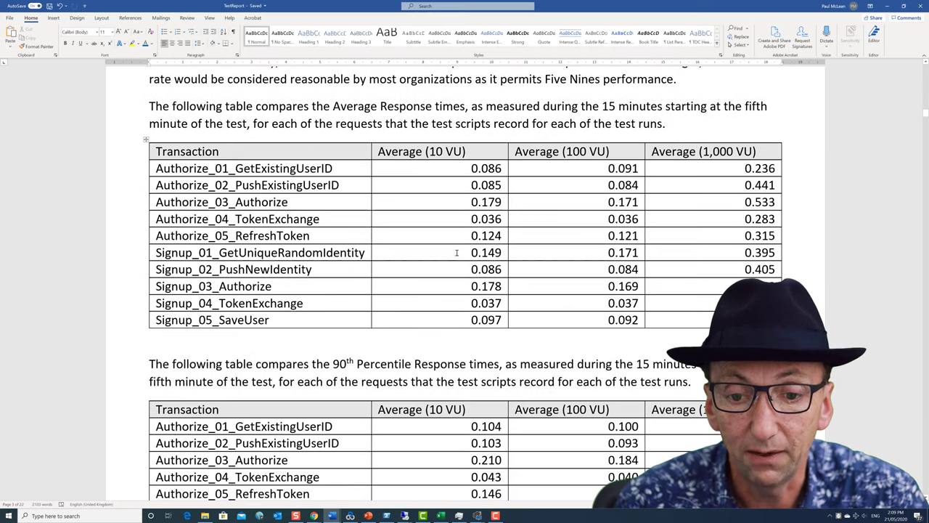
pyautogui.scroll(-3)
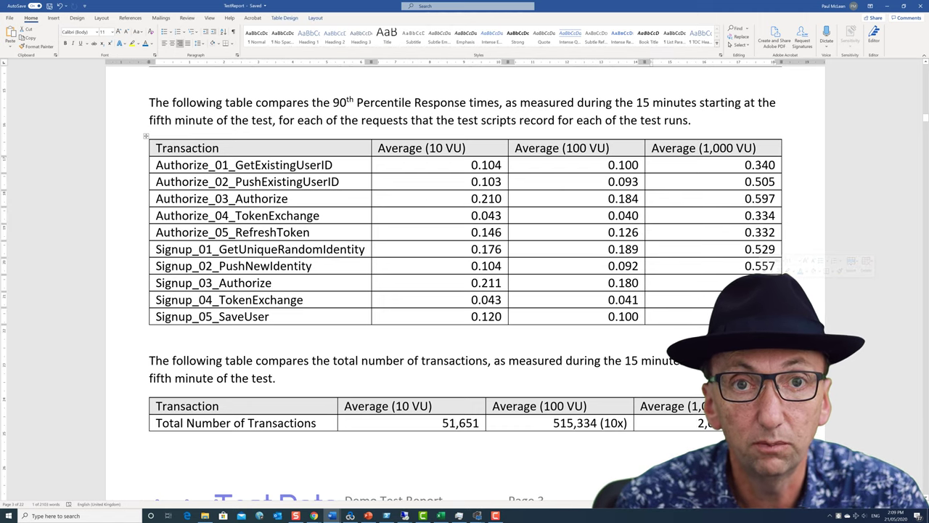
# - Scroll past the Total Number of Transactions table to the Tests Executed heading
pyautogui.scroll(-3)
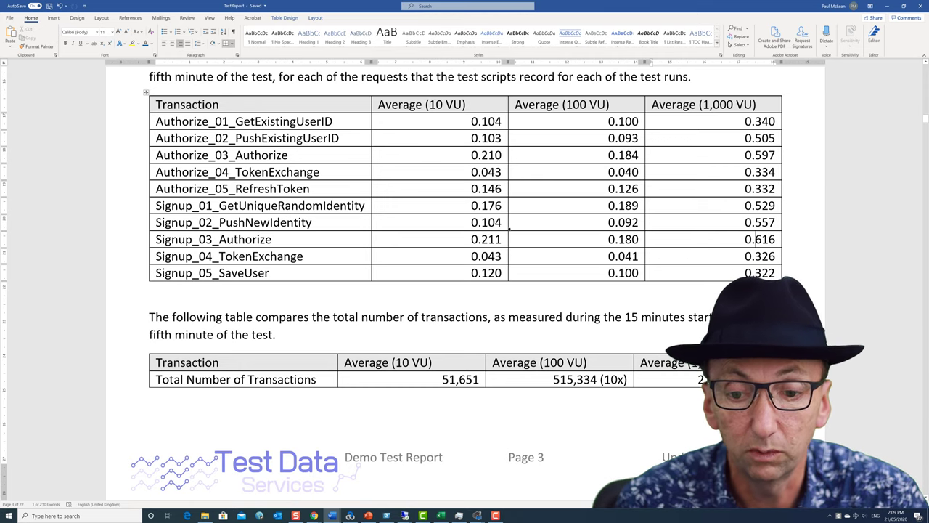
pyautogui.scroll(-3)
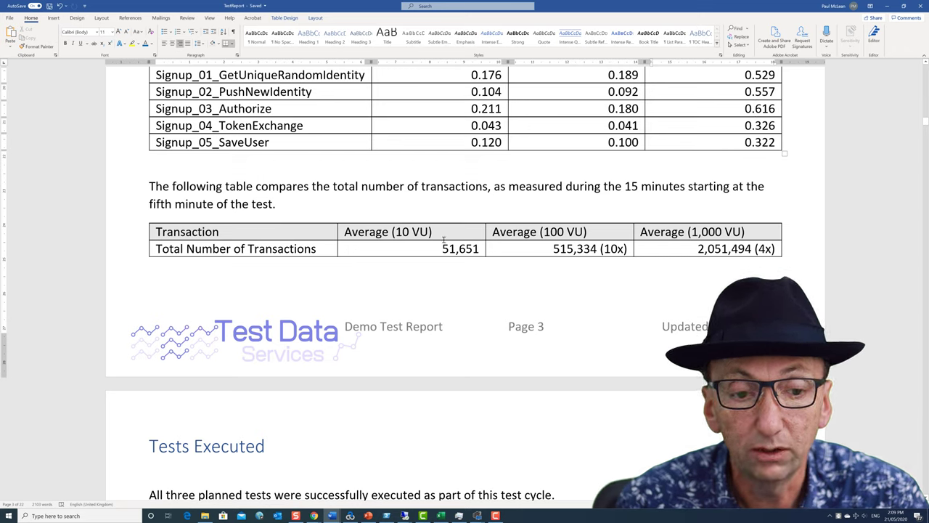
pyautogui.moveTo(234, 216)
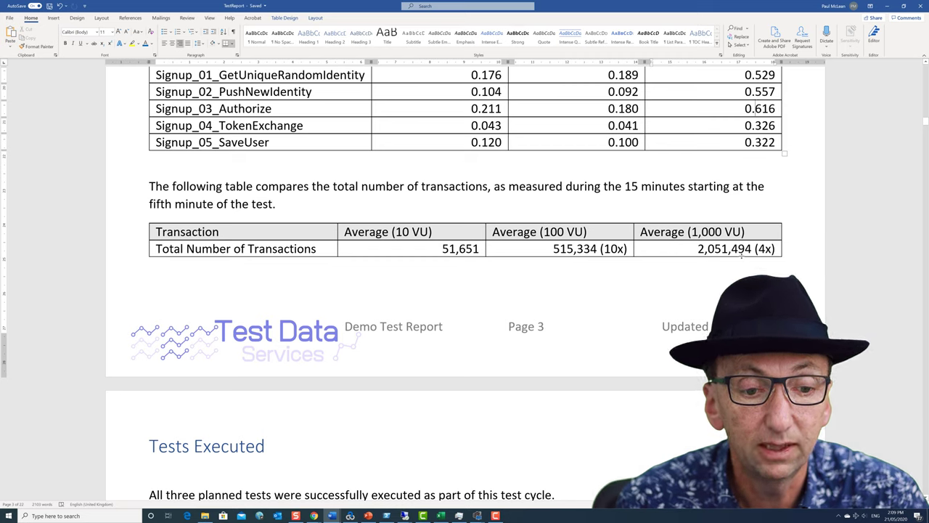
pyautogui.moveTo(685, 253)
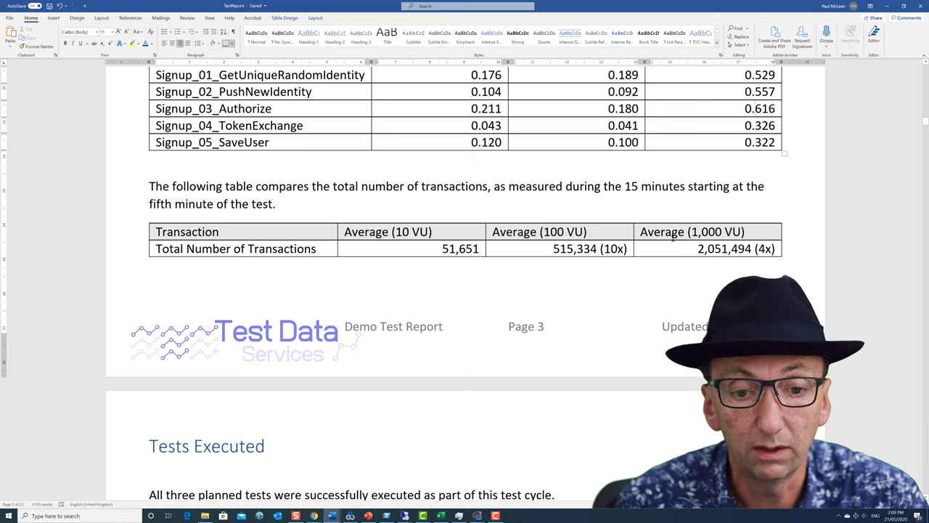
pyautogui.scroll(-3)
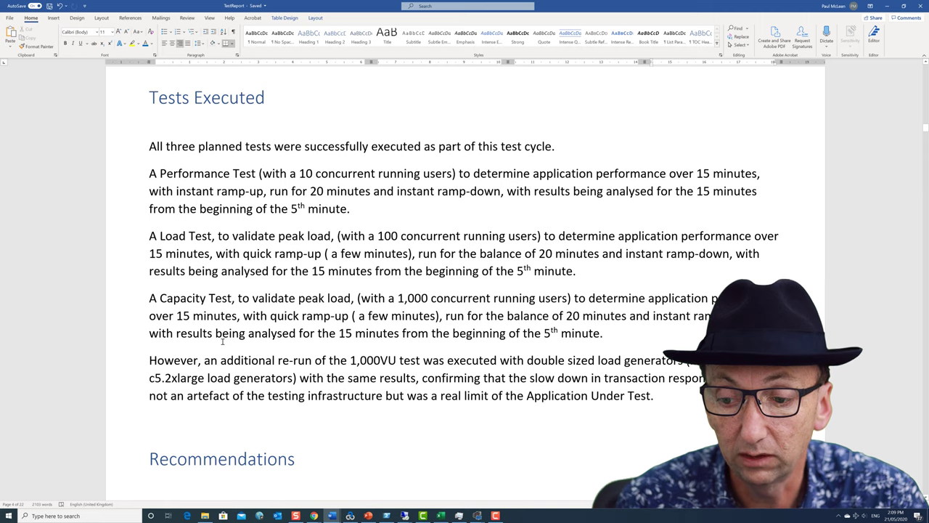
# - Scroll through Recommendations to the Environmental Observations/Monitoring heading and CloudWatch dashboard
pyautogui.scroll(-3)
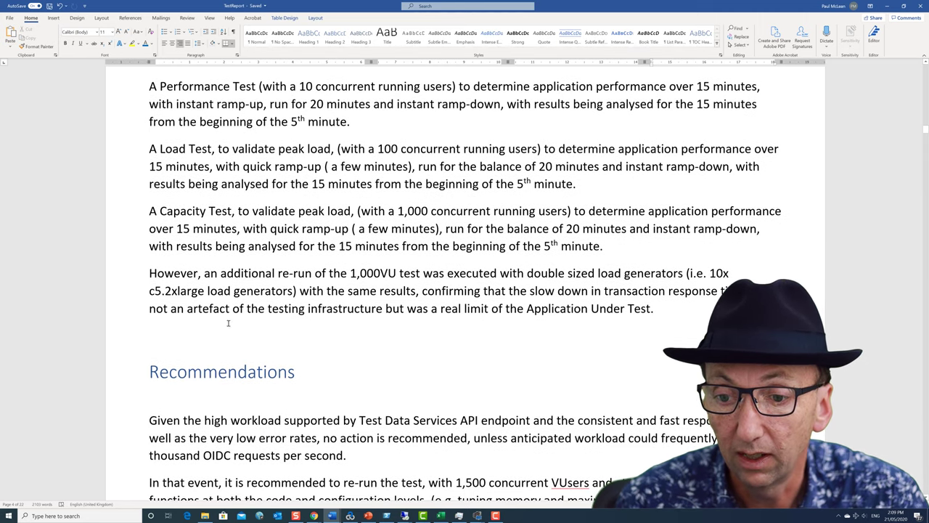
pyautogui.scroll(-3)
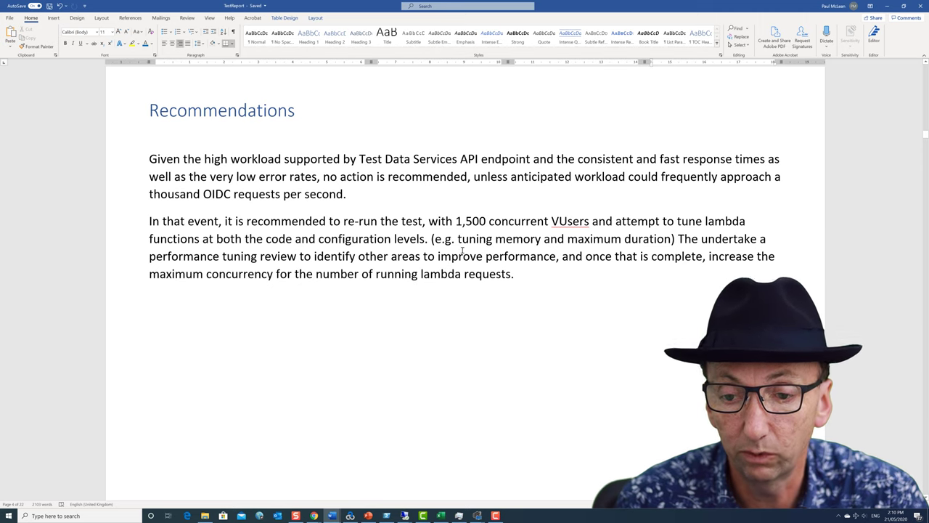
pyautogui.scroll(-3)
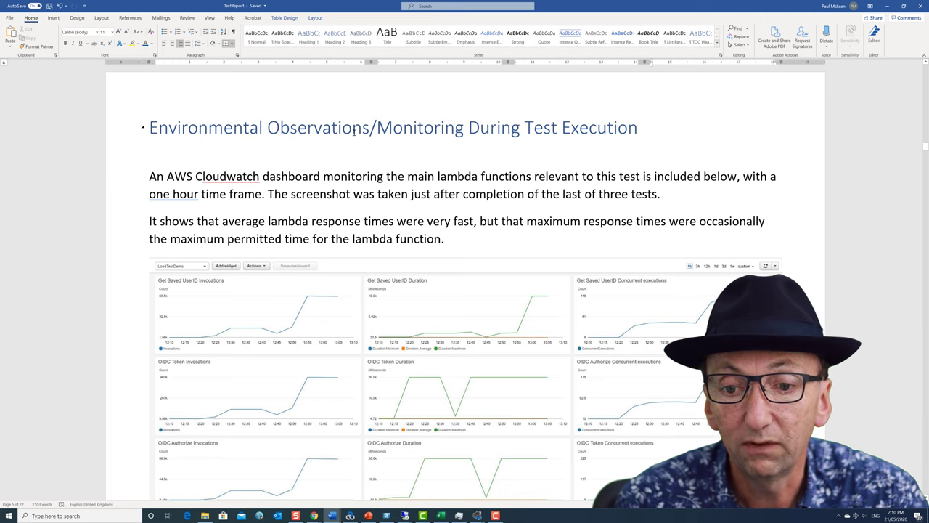
# - Scroll past the CloudWatch lambda charts to the OIDC tokens table's DynamoDB screenshot
pyautogui.scroll(-3)
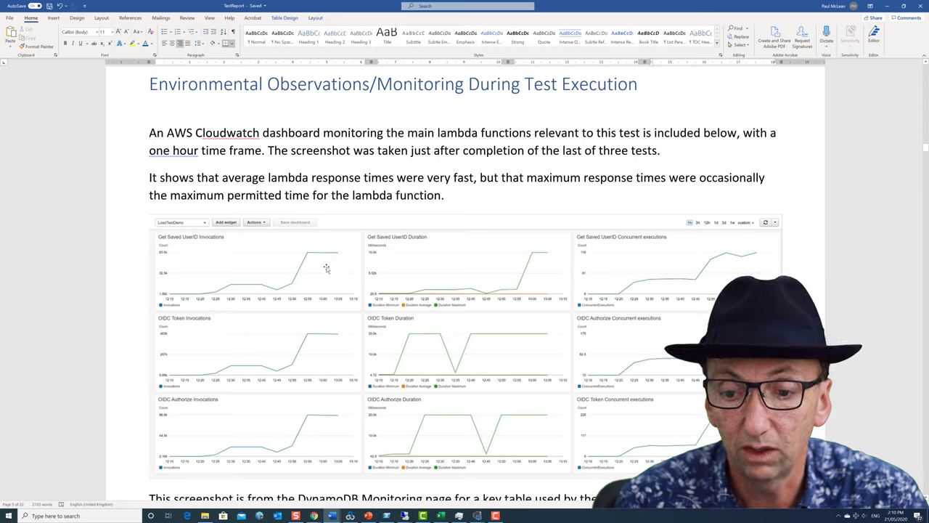
pyautogui.moveTo(338, 239)
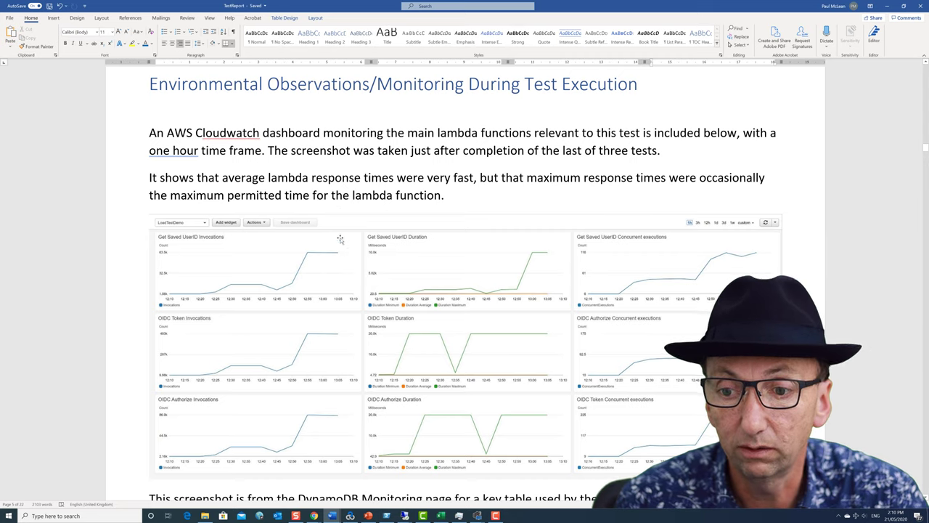
pyautogui.moveTo(292, 250)
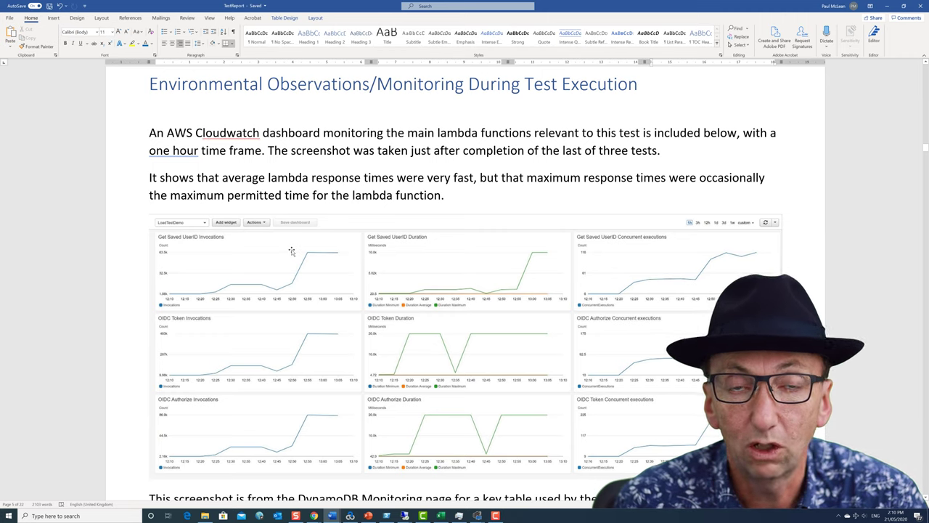
pyautogui.moveTo(278, 273)
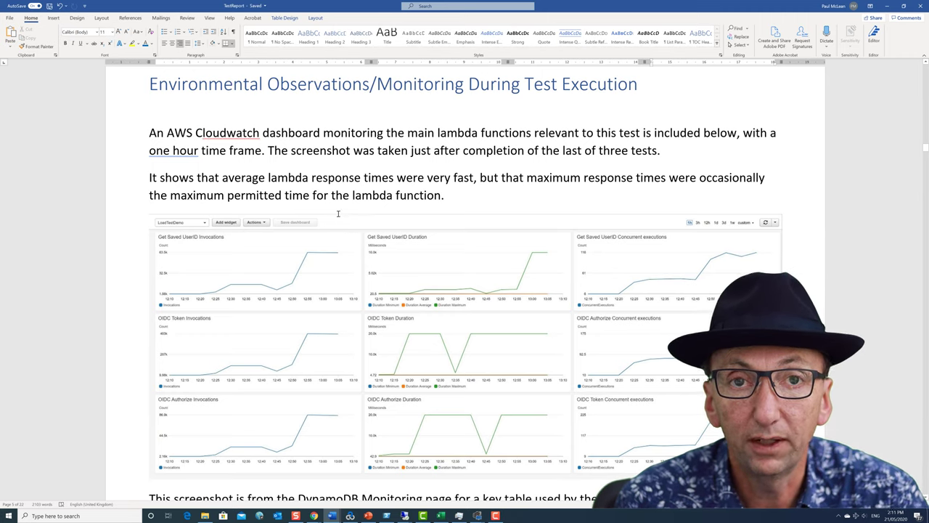
pyautogui.moveTo(334, 222)
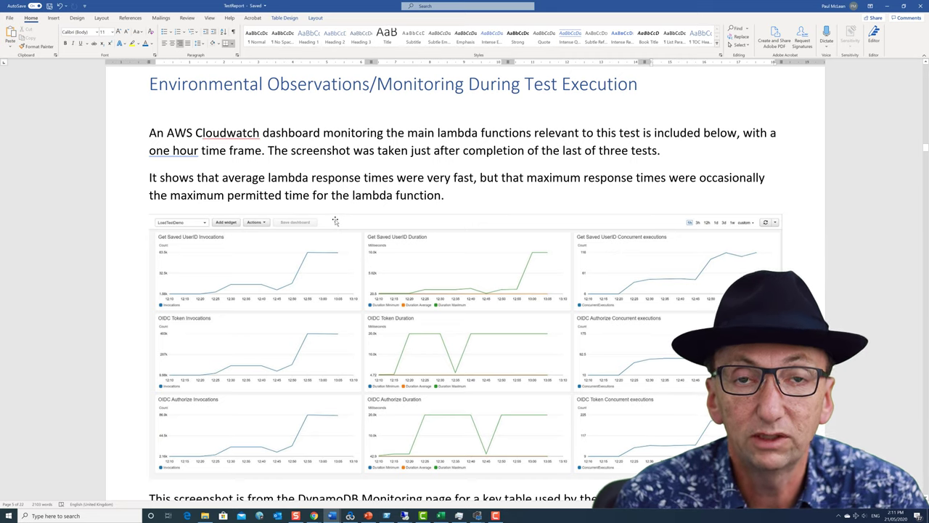
pyautogui.moveTo(310, 241)
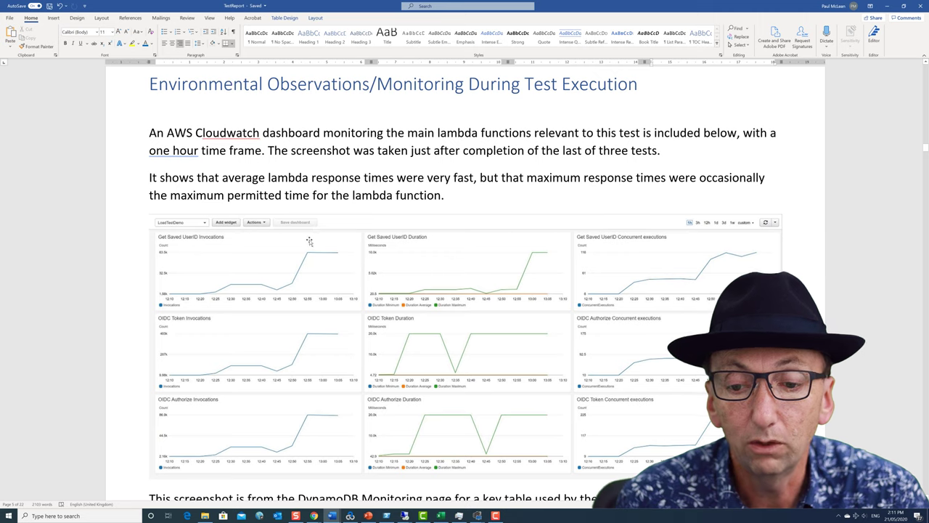
pyautogui.scroll(-3)
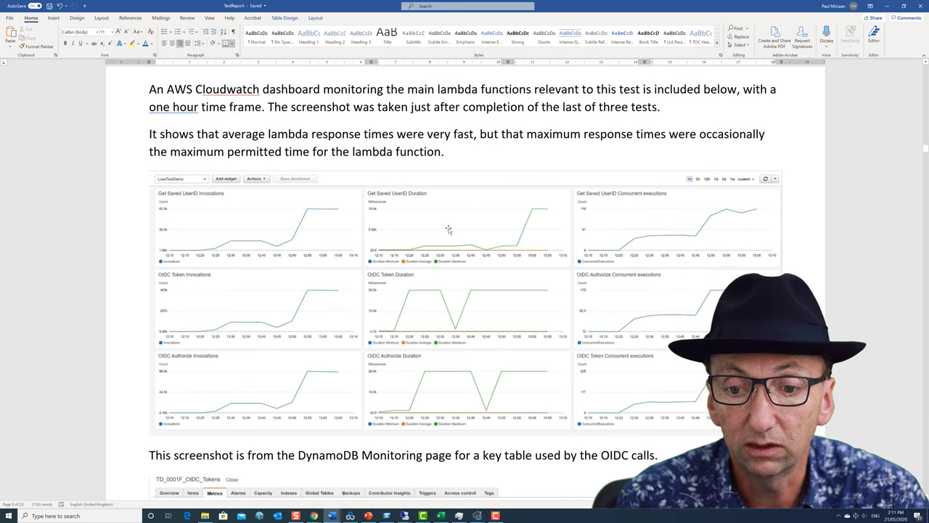
pyautogui.moveTo(389, 203)
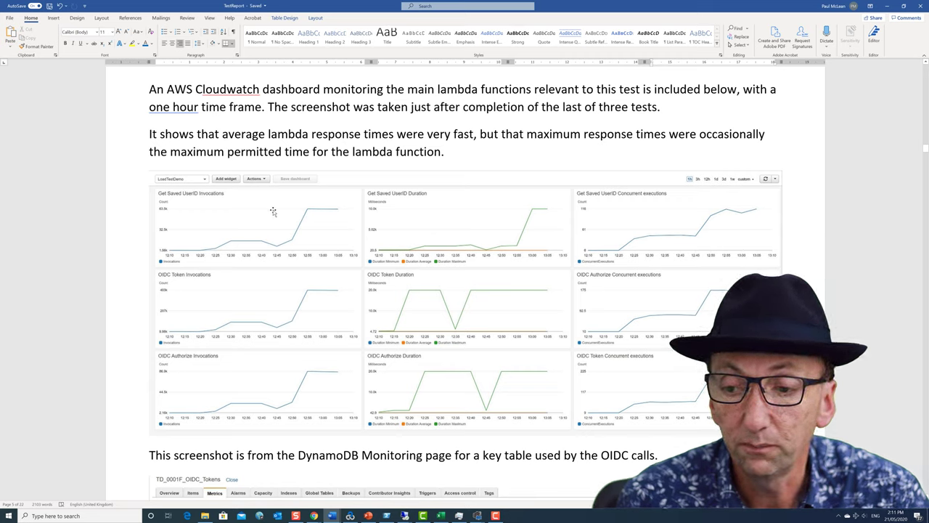
pyautogui.moveTo(525, 221)
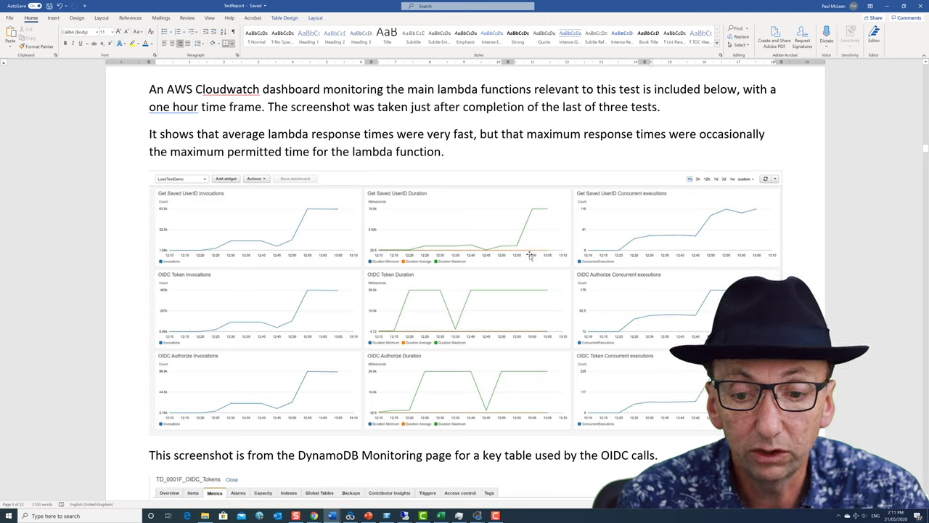
pyautogui.moveTo(420, 255)
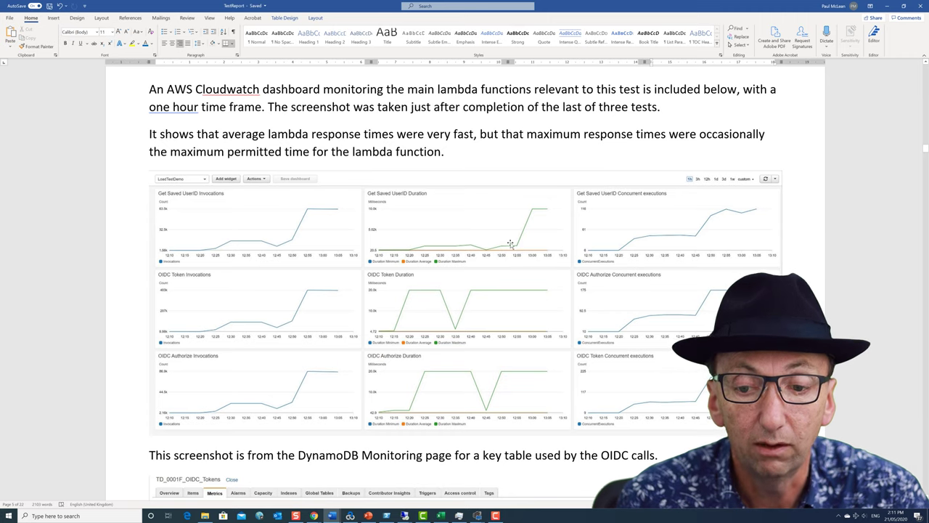
pyautogui.moveTo(540, 220)
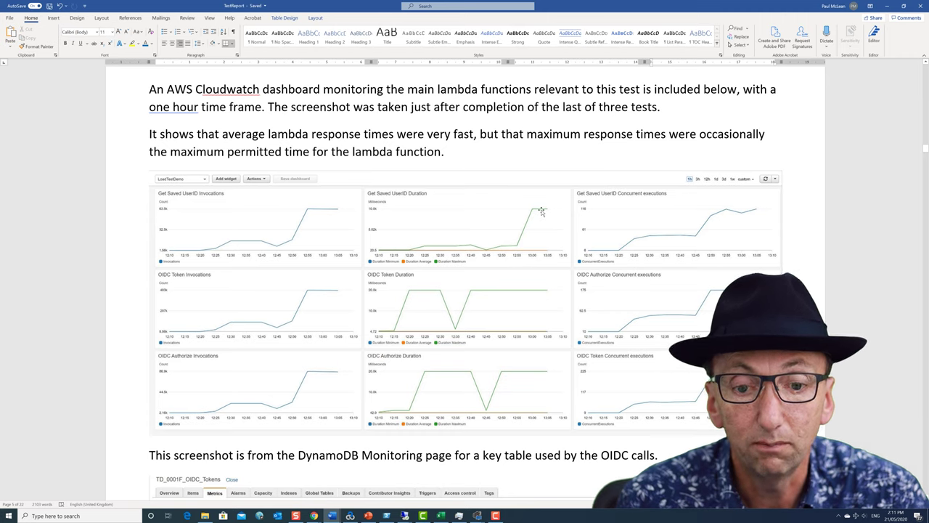
pyautogui.moveTo(534, 219)
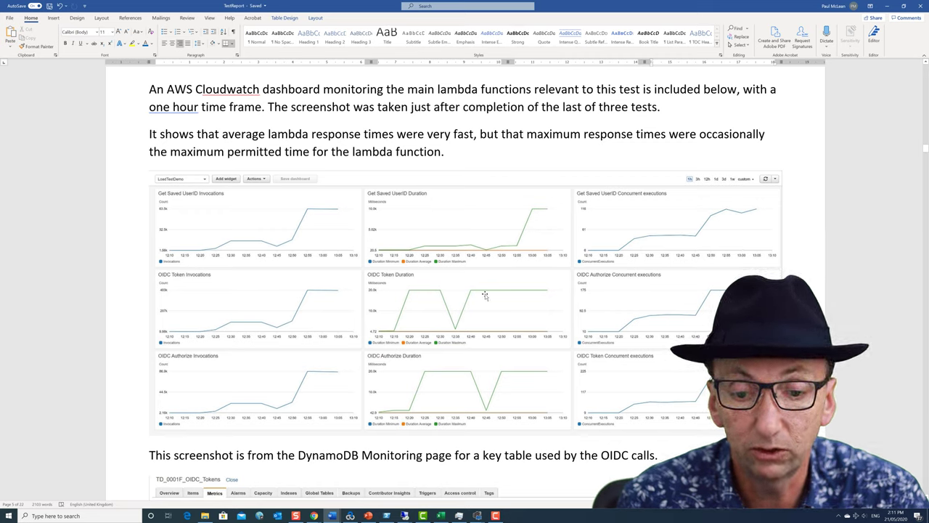
pyautogui.moveTo(741, 209)
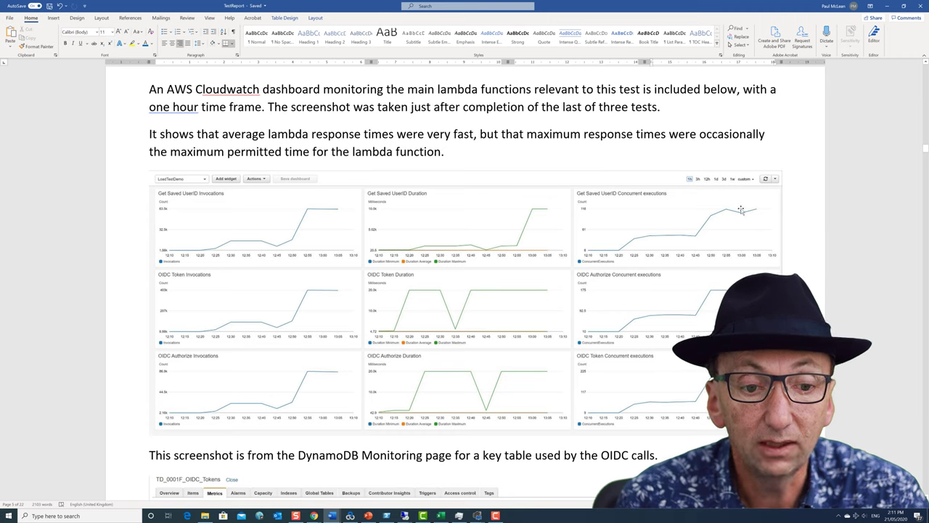
pyautogui.moveTo(754, 210)
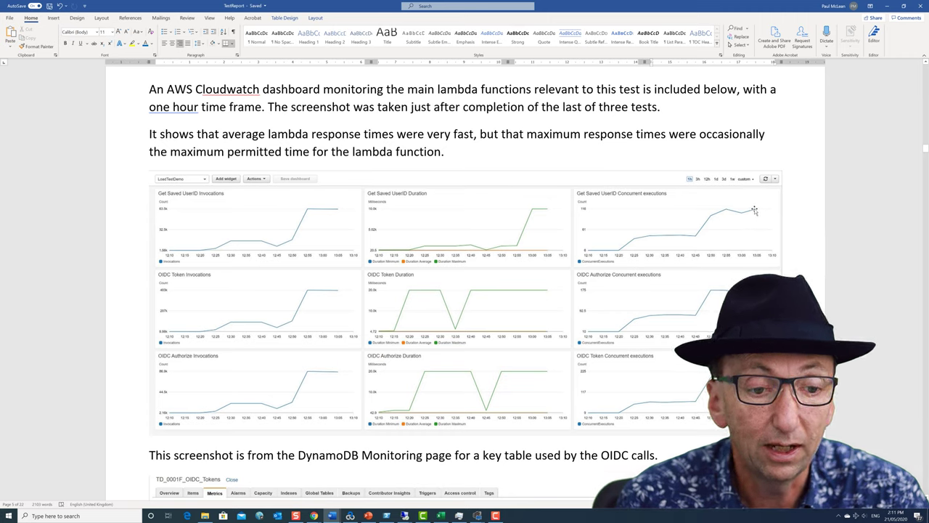
pyautogui.moveTo(744, 210)
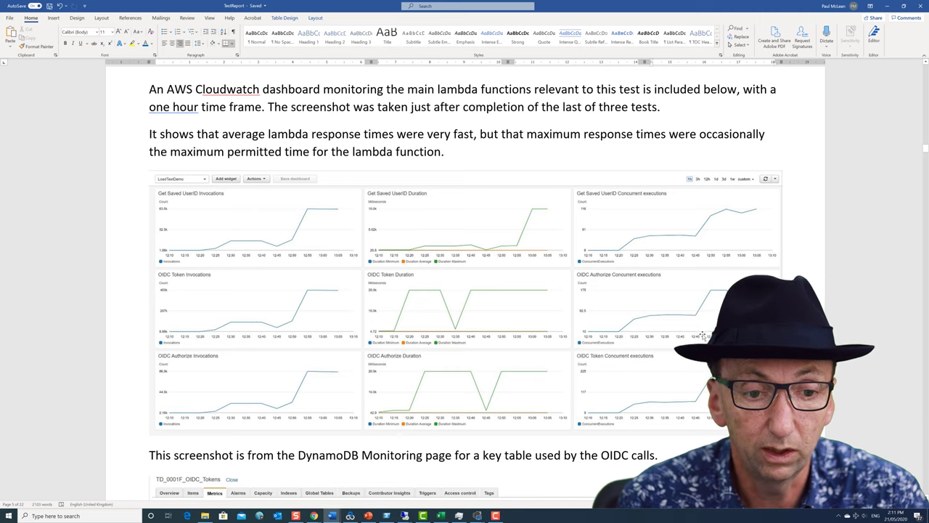
pyautogui.scroll(-3)
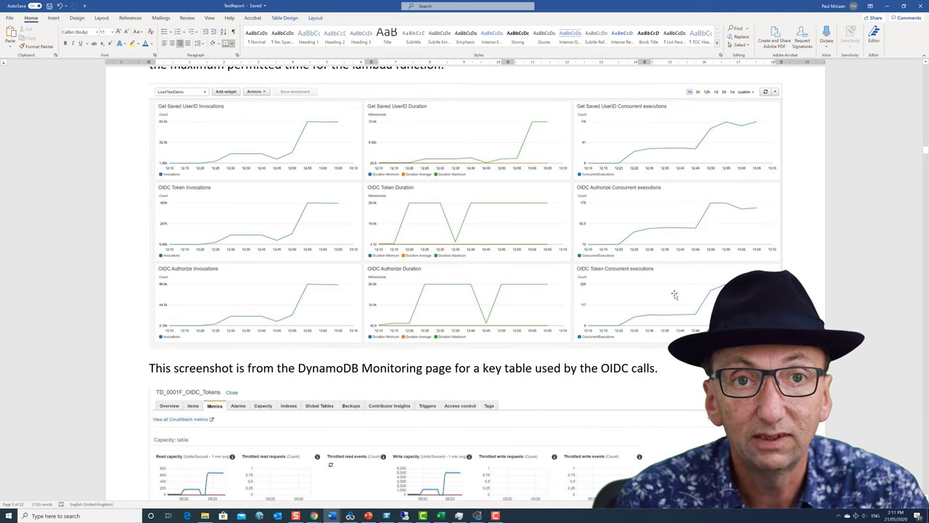
pyautogui.scroll(-3)
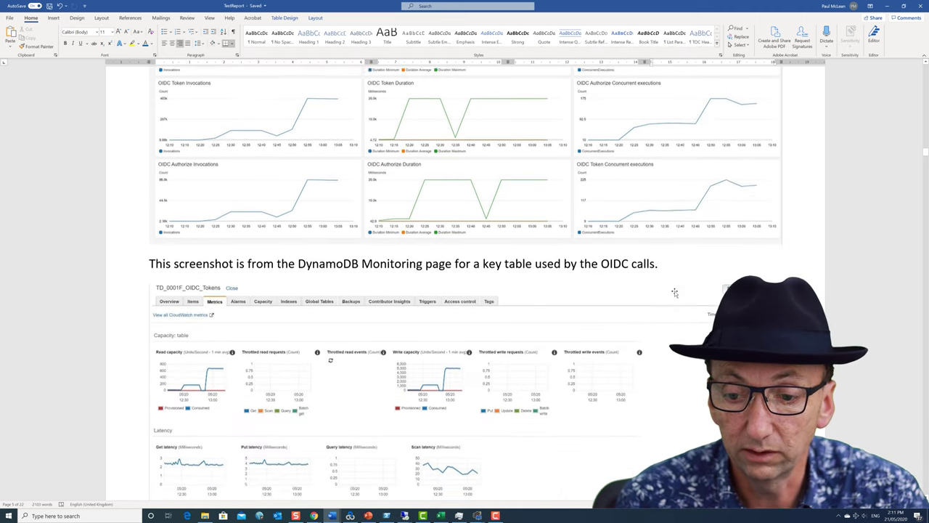
# - Scroll to the 5,000 writes-per-second note and its write capacity chart
pyautogui.scroll(-3)
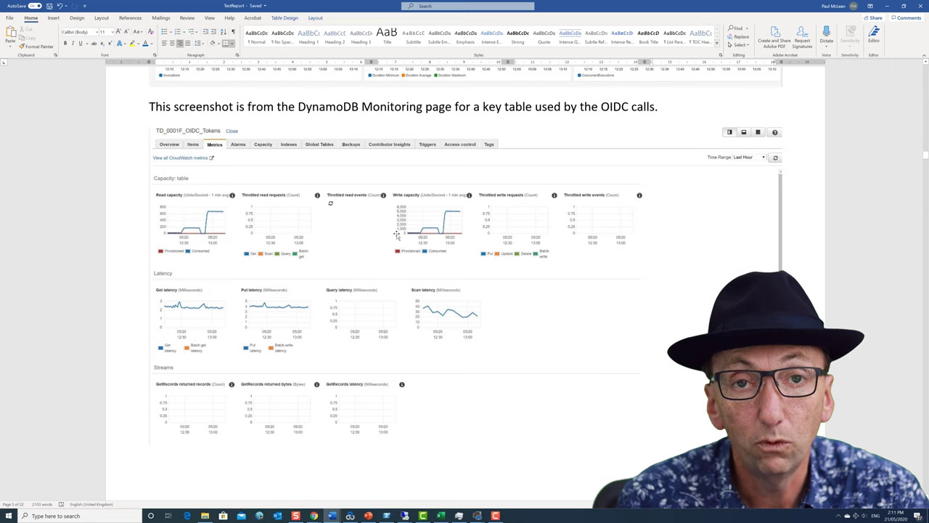
pyautogui.moveTo(416, 223)
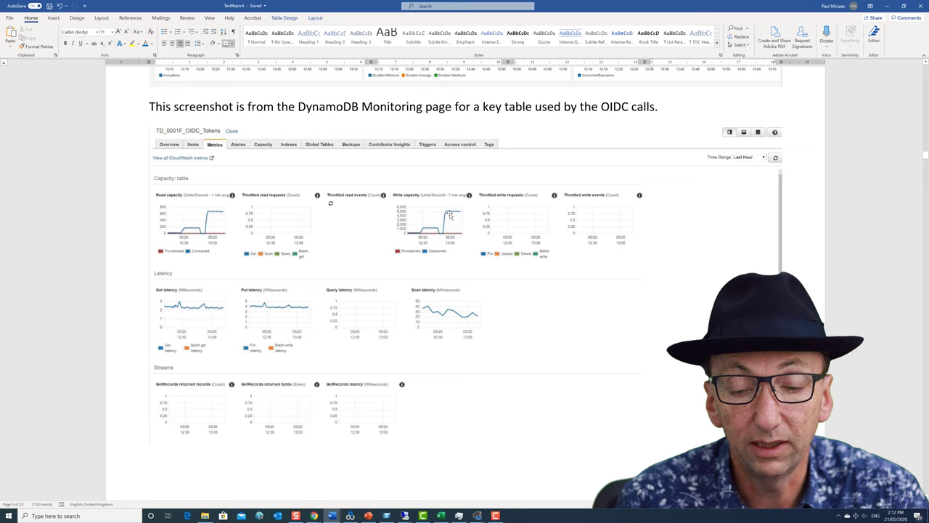
pyautogui.moveTo(428, 241)
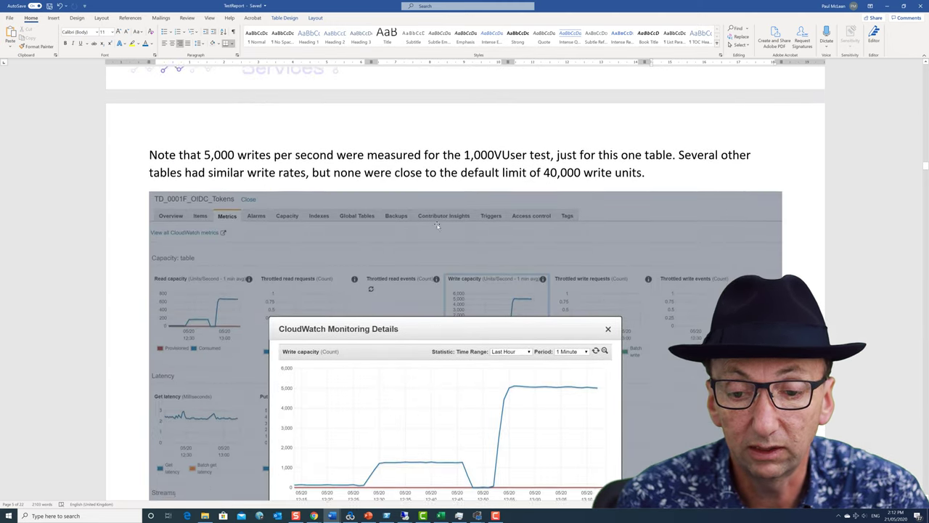
# - Scroll past the write capacity chart to the load generators' 50% CPU utilization note
pyautogui.scroll(-3)
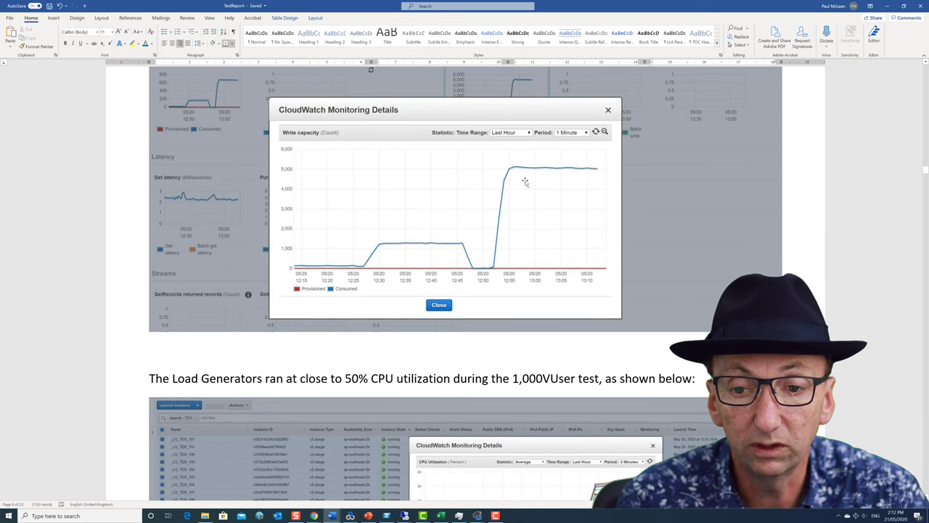
pyautogui.scroll(-3)
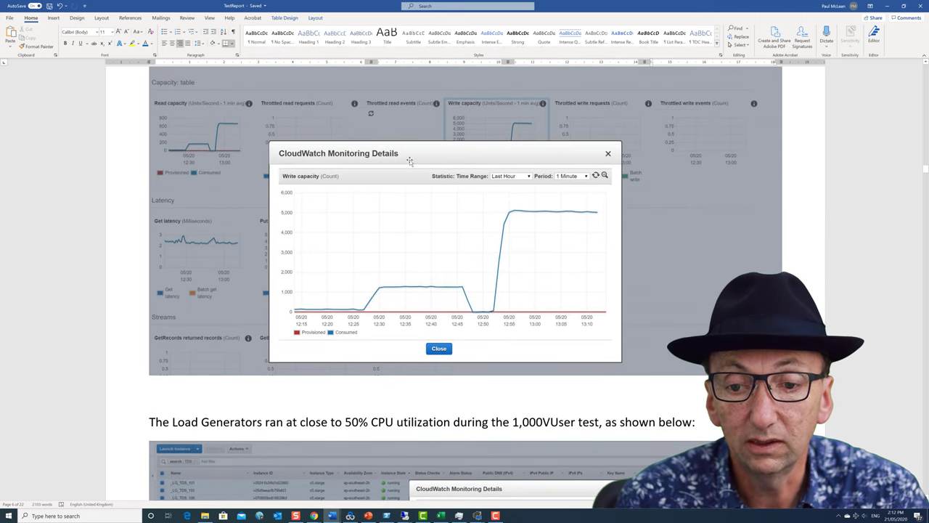
pyautogui.moveTo(448, 203)
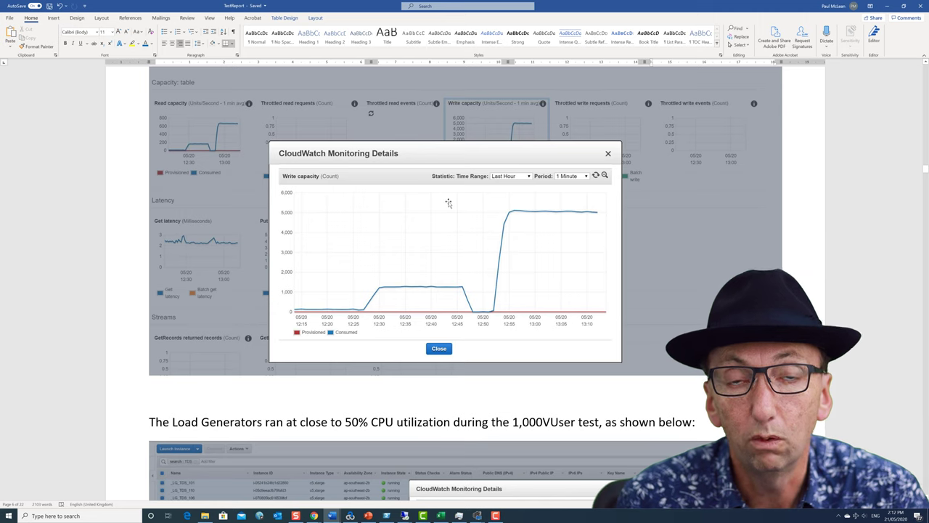
pyautogui.scroll(-3)
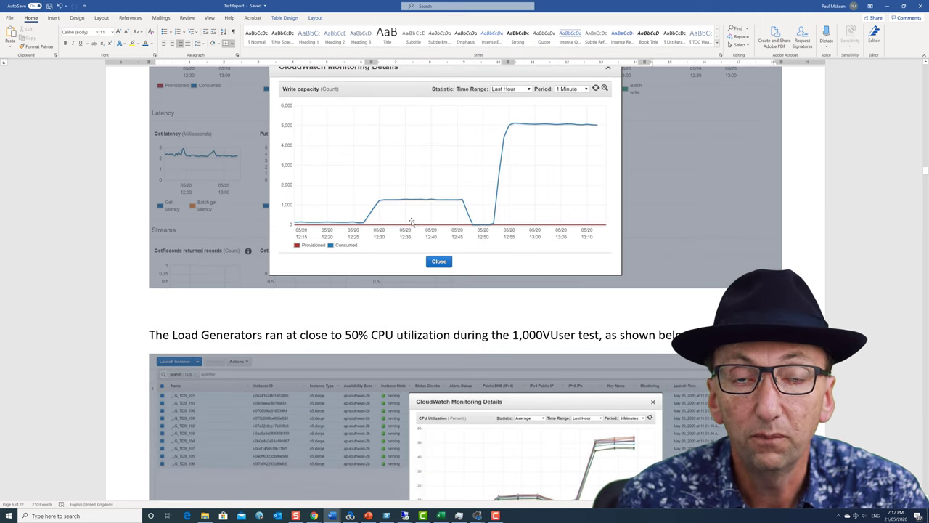
pyautogui.scroll(-3)
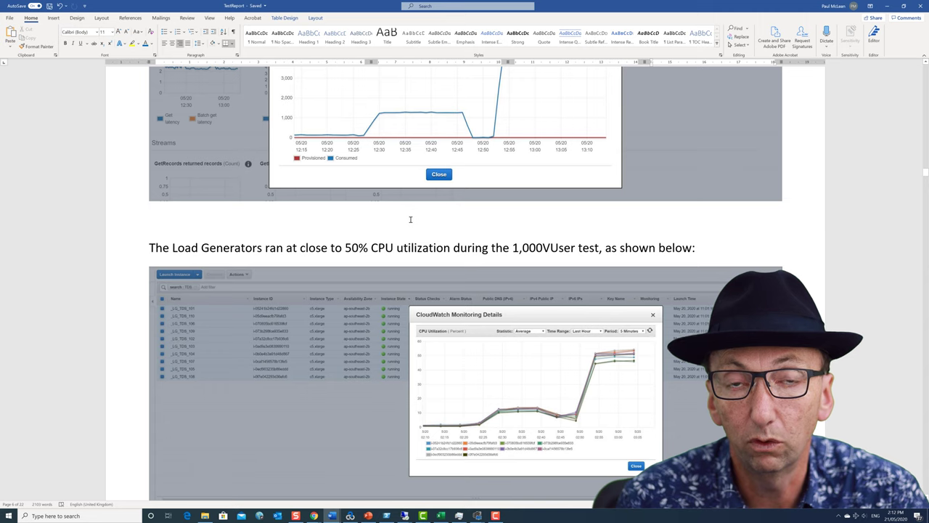
# - Scroll through the load generator CPU utilization screenshot climbing to about 50%
pyautogui.scroll(-3)
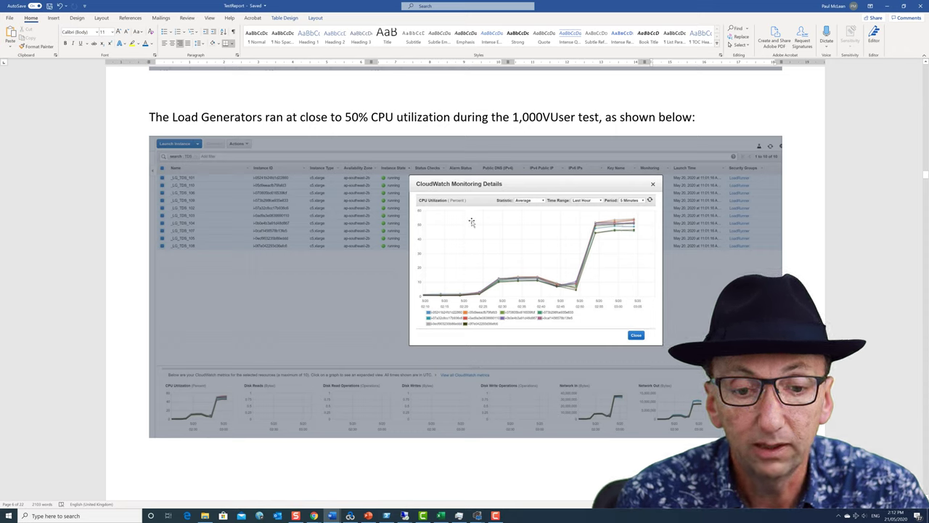
pyautogui.moveTo(610, 231)
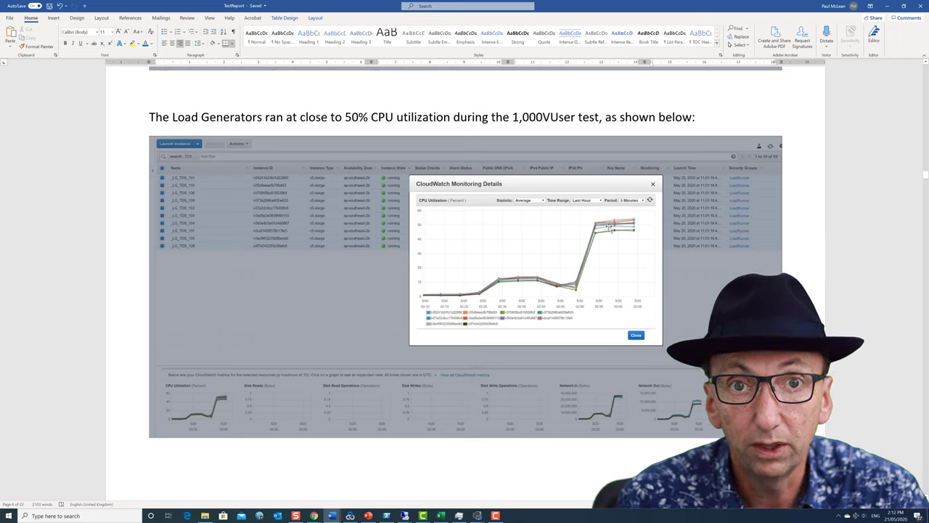
pyautogui.moveTo(619, 232)
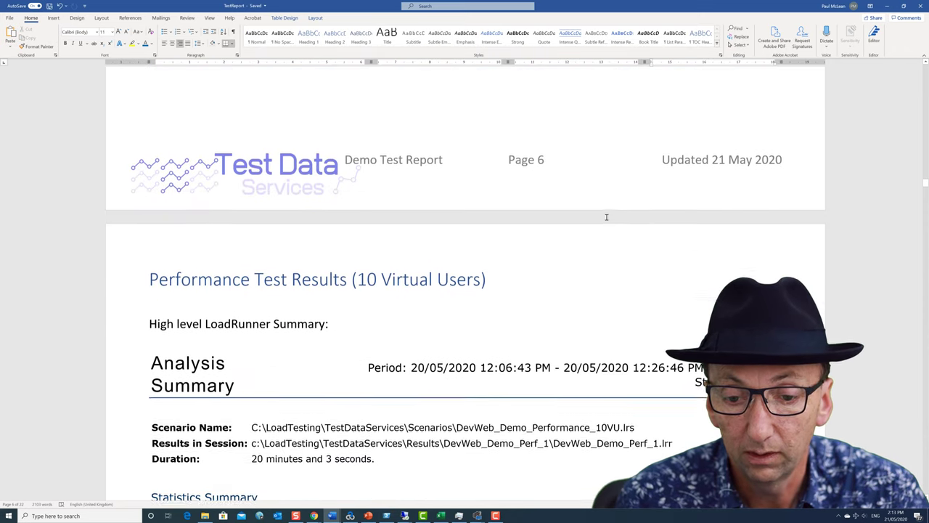
# - Scroll through the 10-user statistics, transaction and HTTP response tables to the Running Vusers graph
pyautogui.scroll(-3)
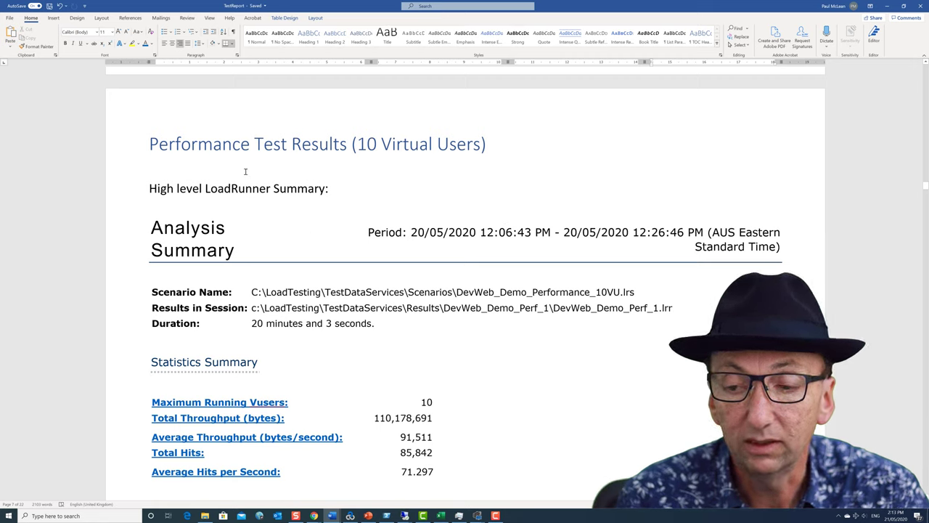
pyautogui.moveTo(307, 249)
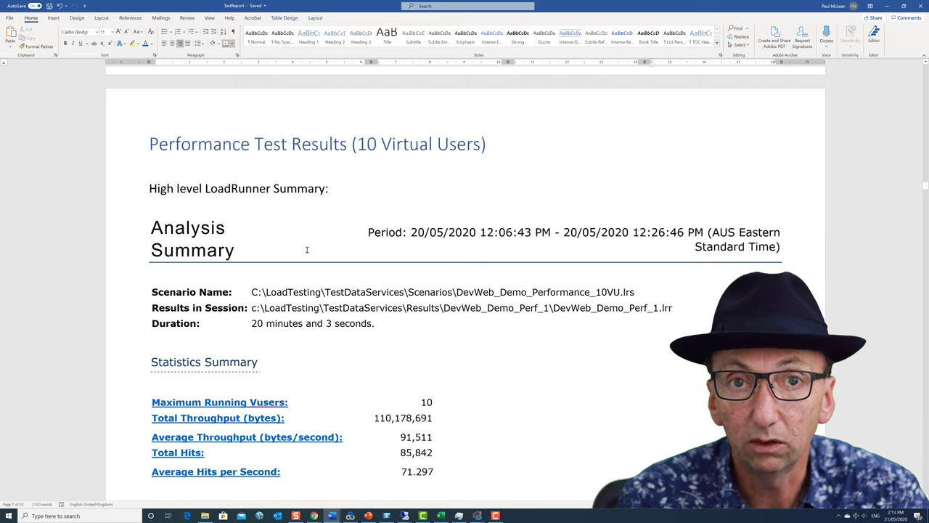
pyautogui.scroll(-3)
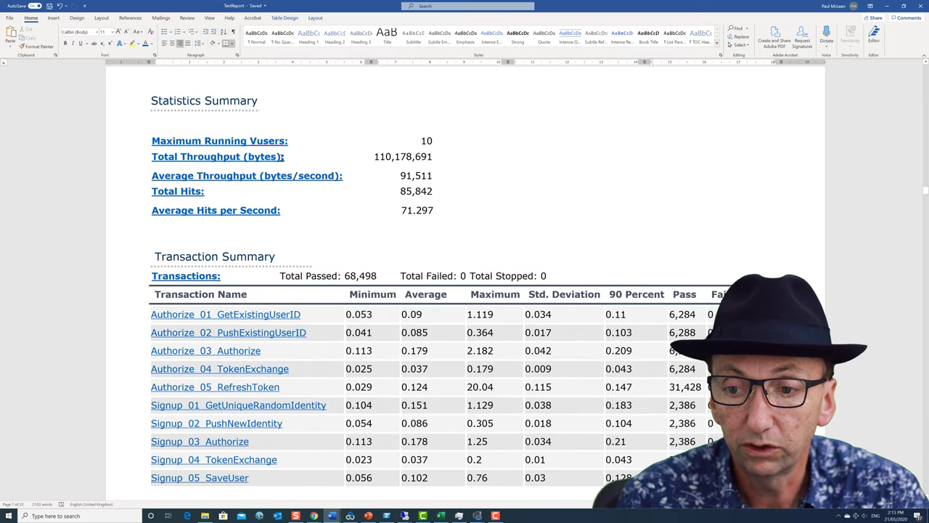
pyautogui.scroll(-3)
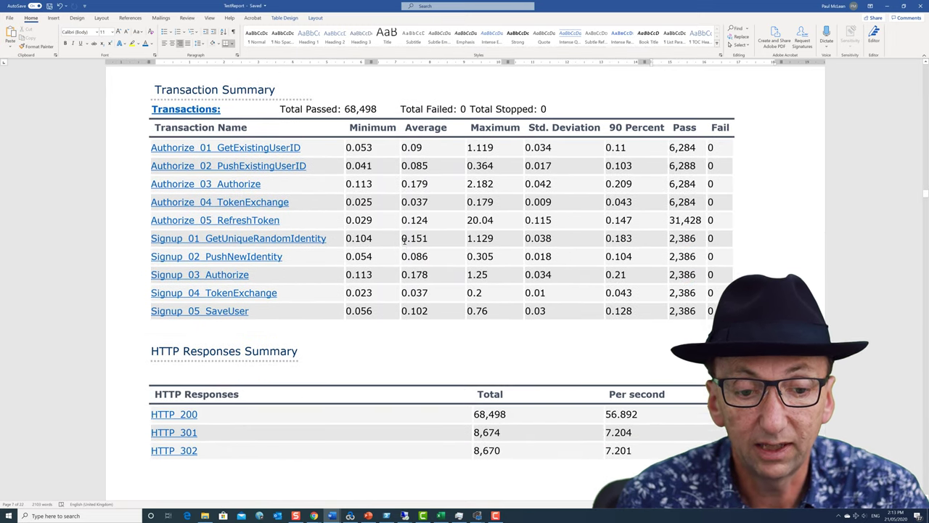
pyautogui.scroll(-3)
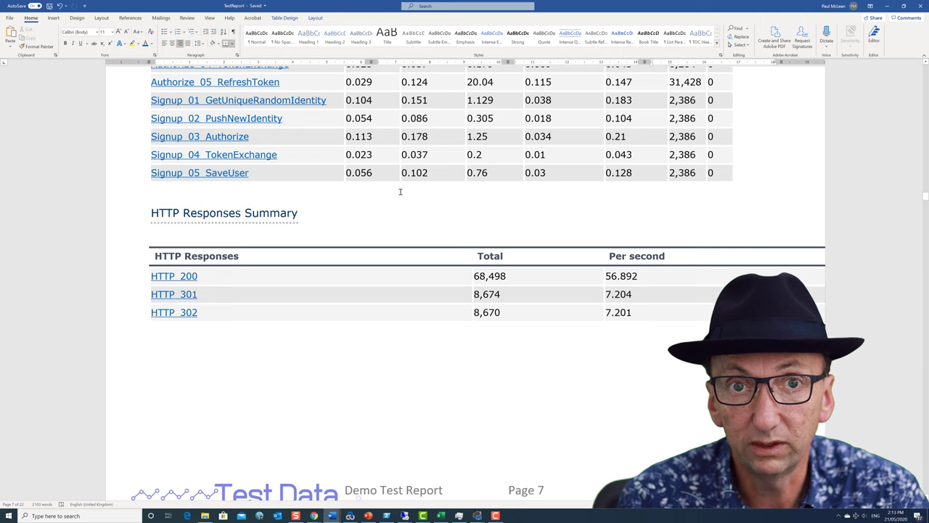
pyautogui.scroll(-3)
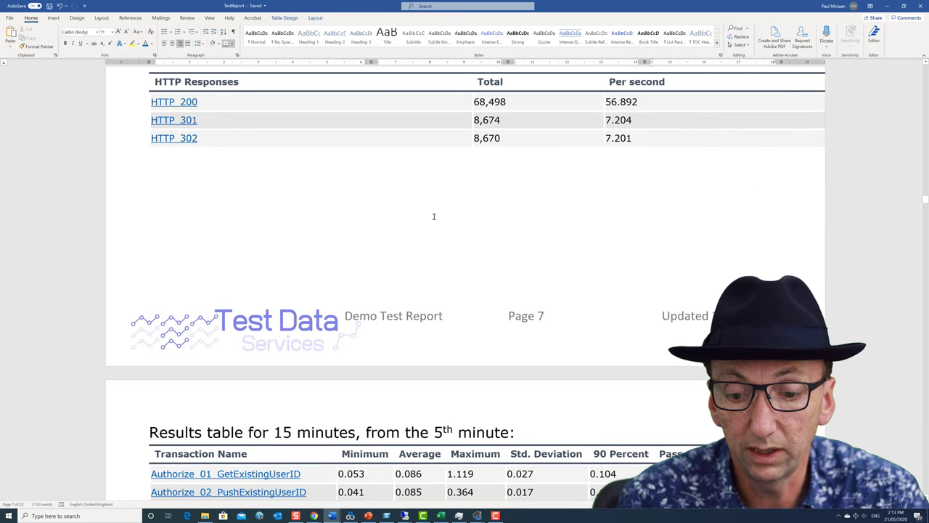
pyautogui.scroll(-3)
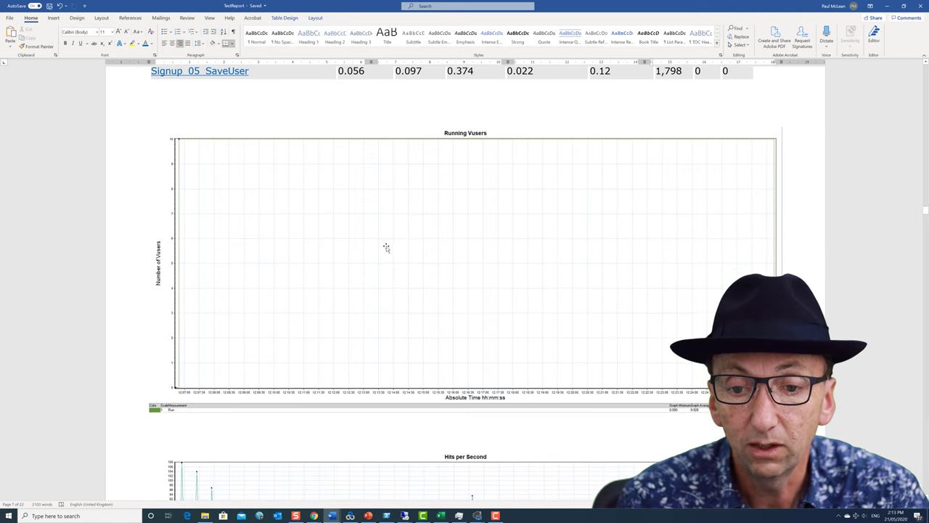
# - Scroll through the Hits per Second and transaction graphs to the 1000VU Analysis Summary
pyautogui.scroll(-3)
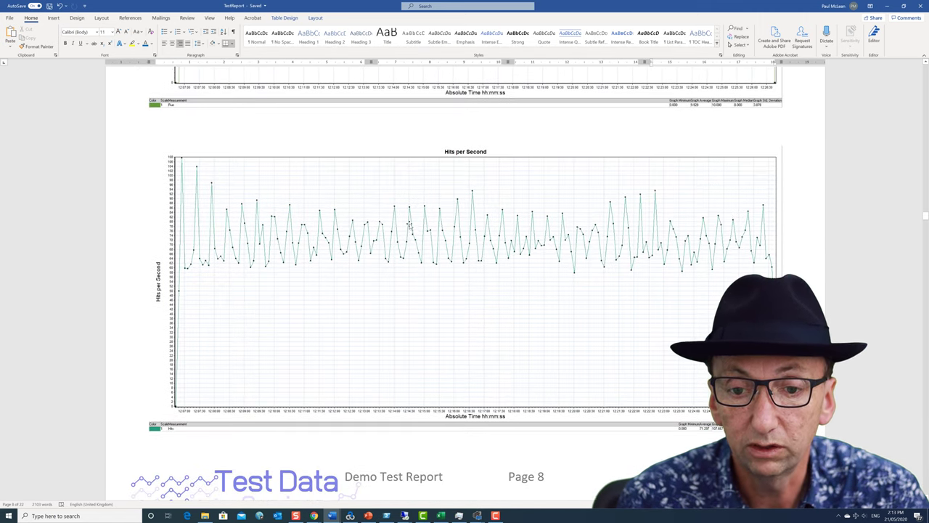
pyautogui.scroll(-3)
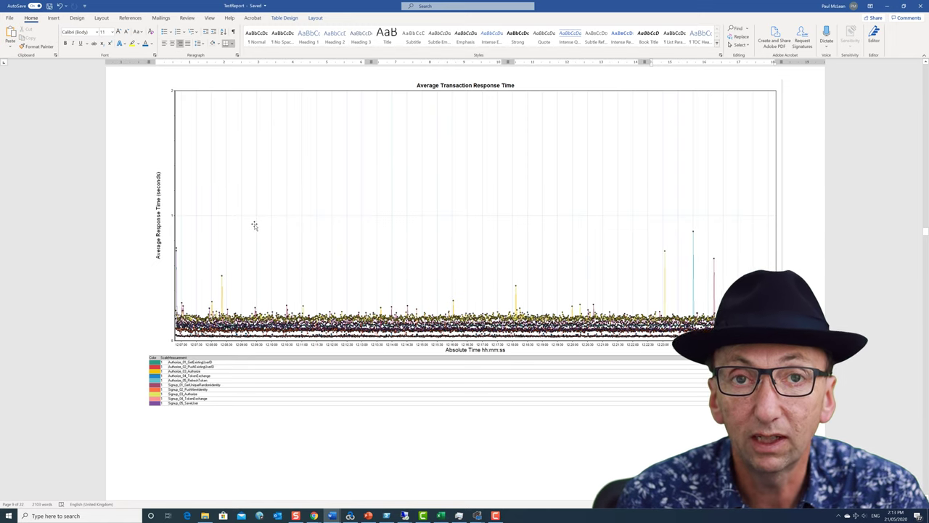
pyautogui.moveTo(314, 232)
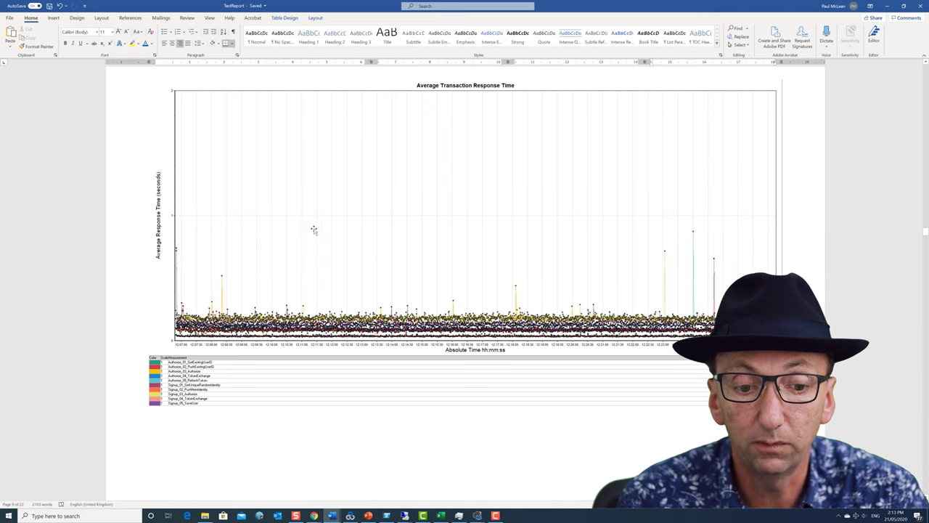
pyautogui.scroll(-3)
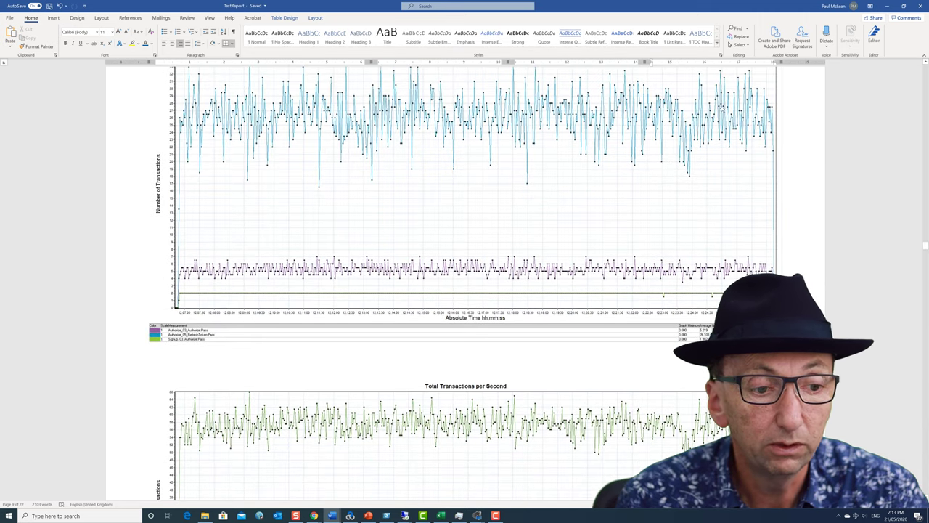
pyautogui.scroll(-3)
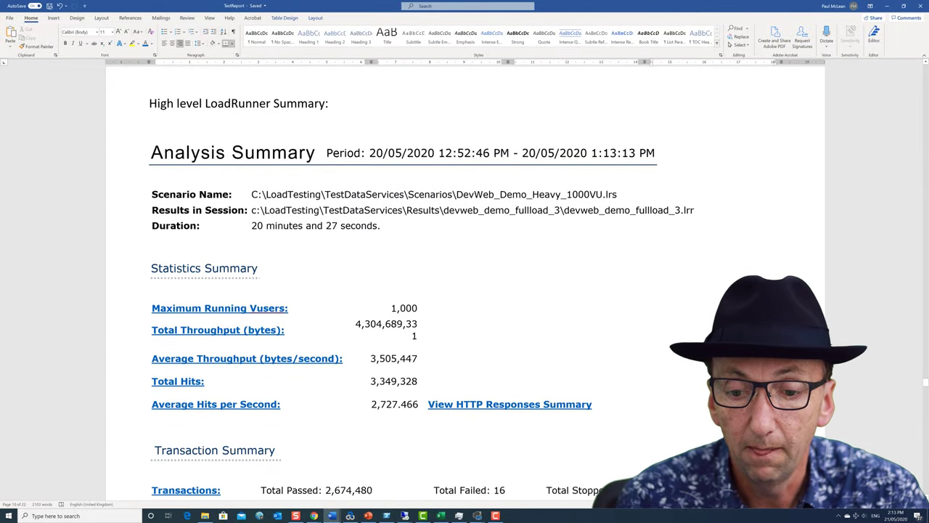
# - Scroll past the 15-minute transaction table to the 1,000-user Running Vusers chart on page 18
pyautogui.scroll(-3)
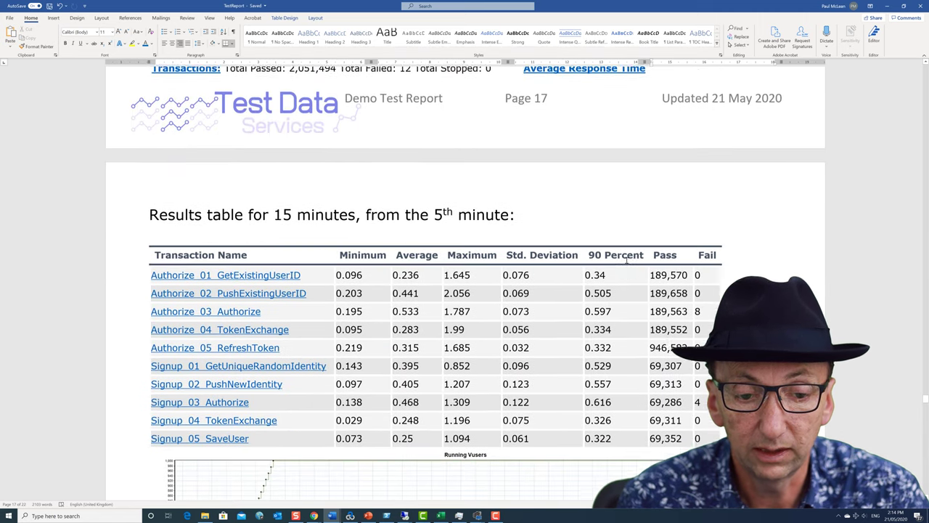
pyautogui.scroll(-3)
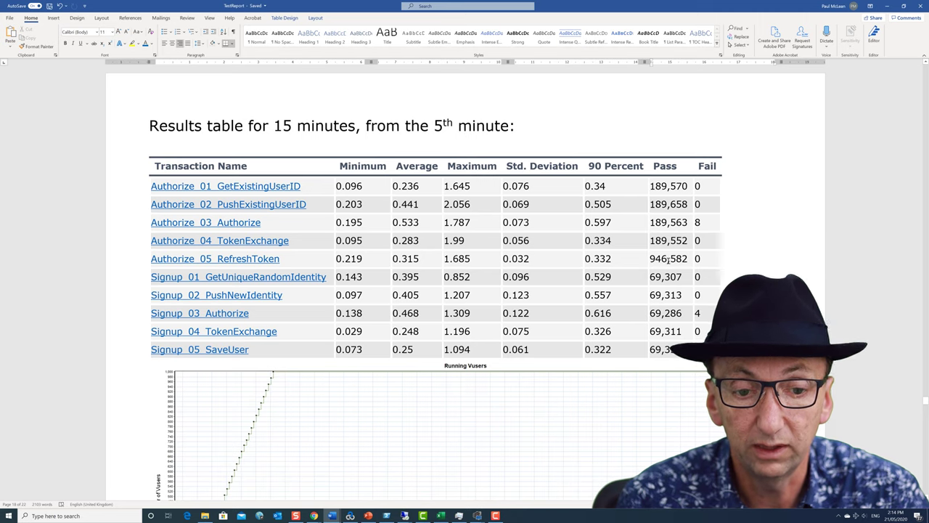
pyautogui.scroll(-3)
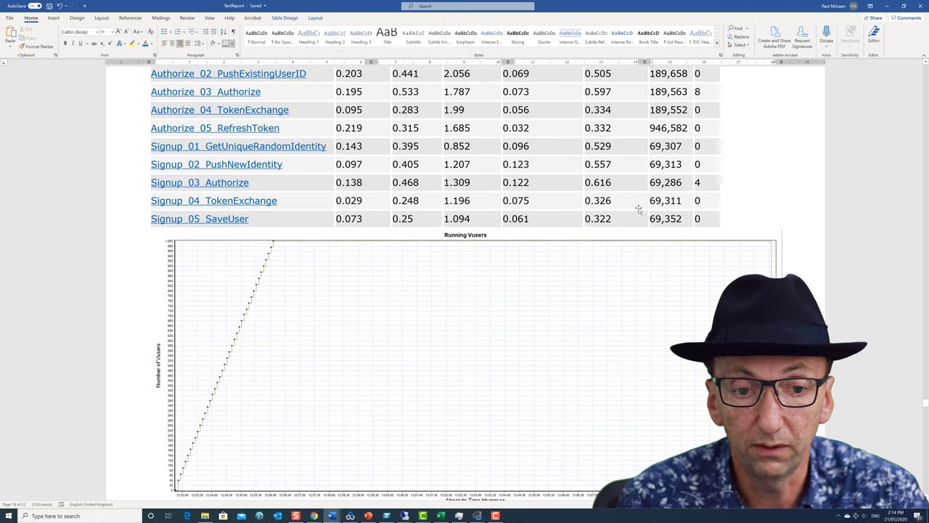
pyautogui.scroll(-3)
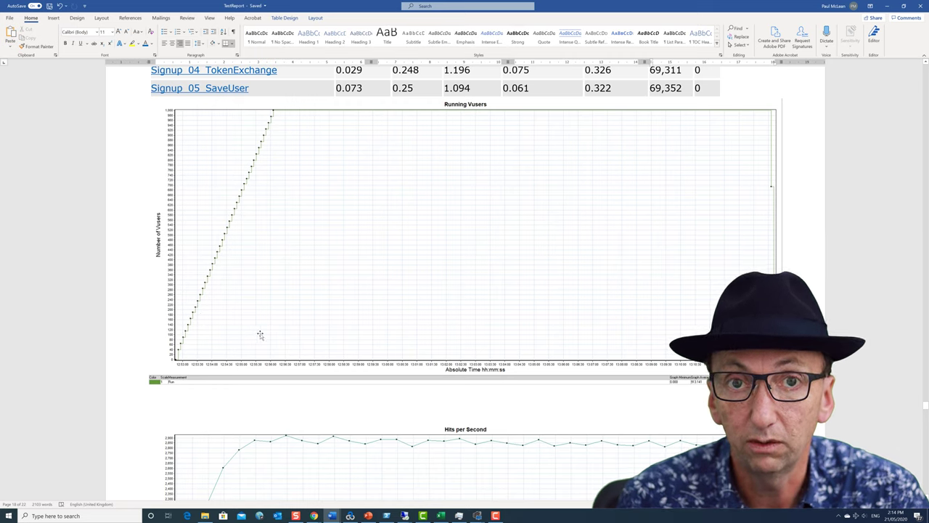
pyautogui.moveTo(249, 261)
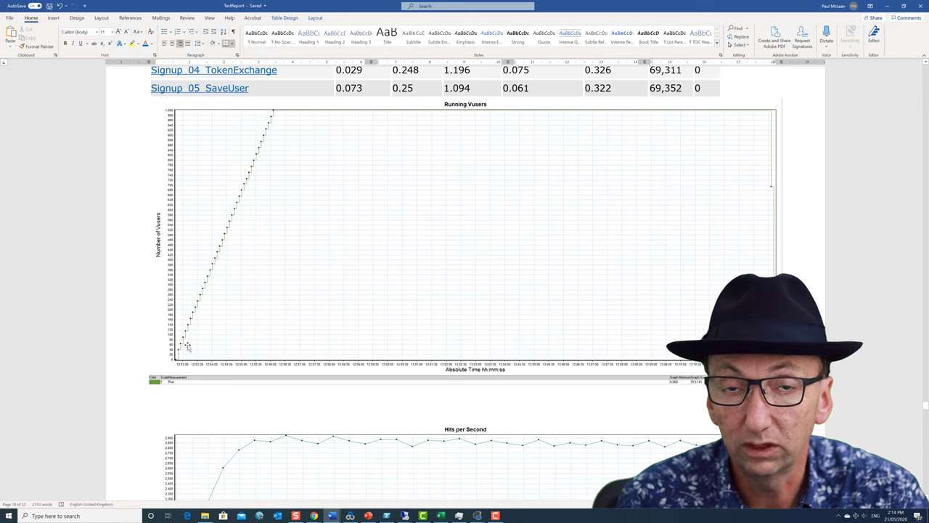
pyautogui.moveTo(361, 287)
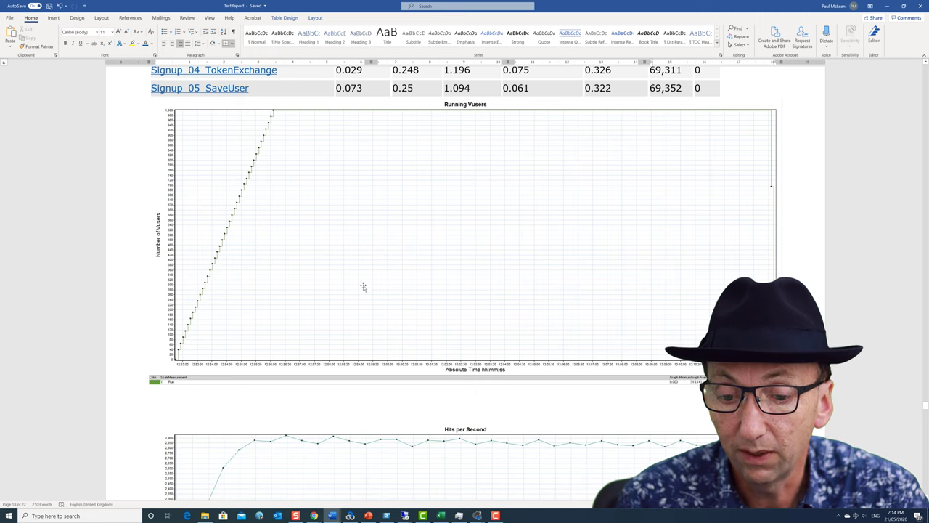
# - Scroll through the Hits per Second, Throughput and response-time charts to Key Transactions per Second
pyautogui.scroll(-3)
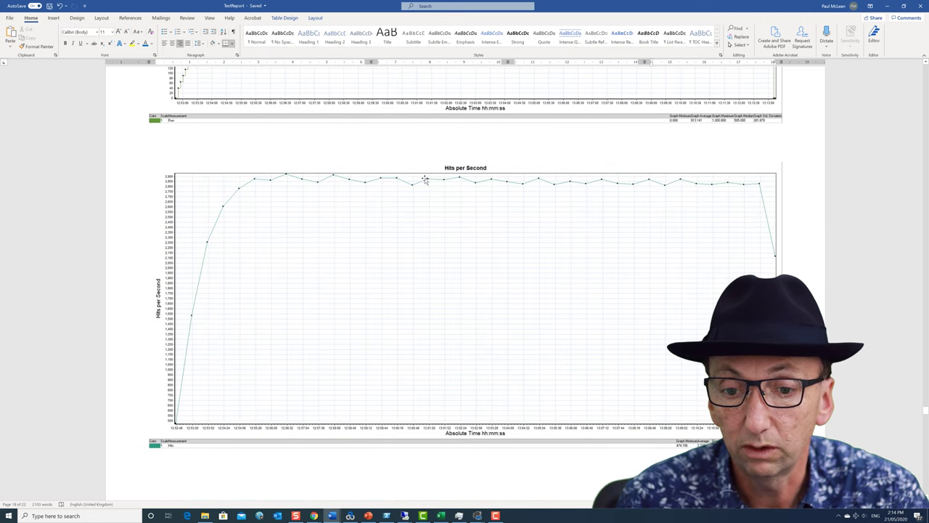
pyautogui.scroll(-3)
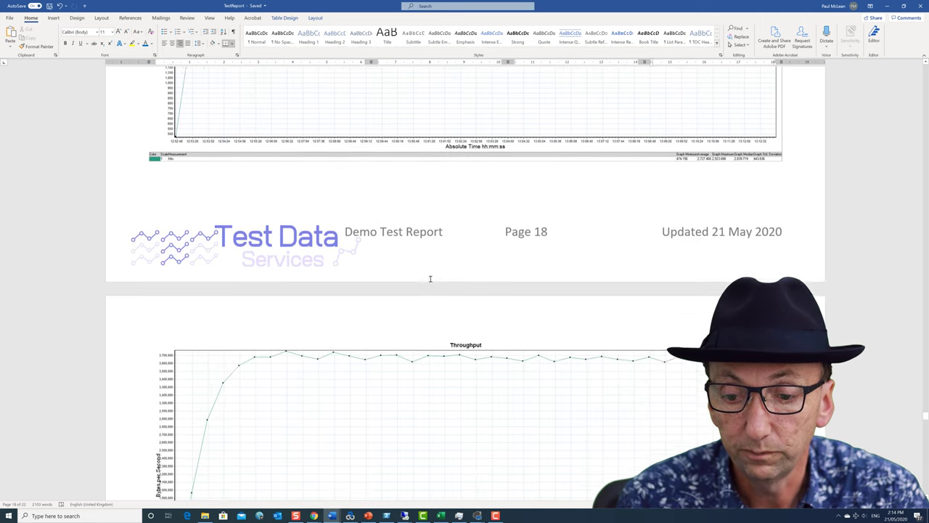
pyautogui.scroll(-3)
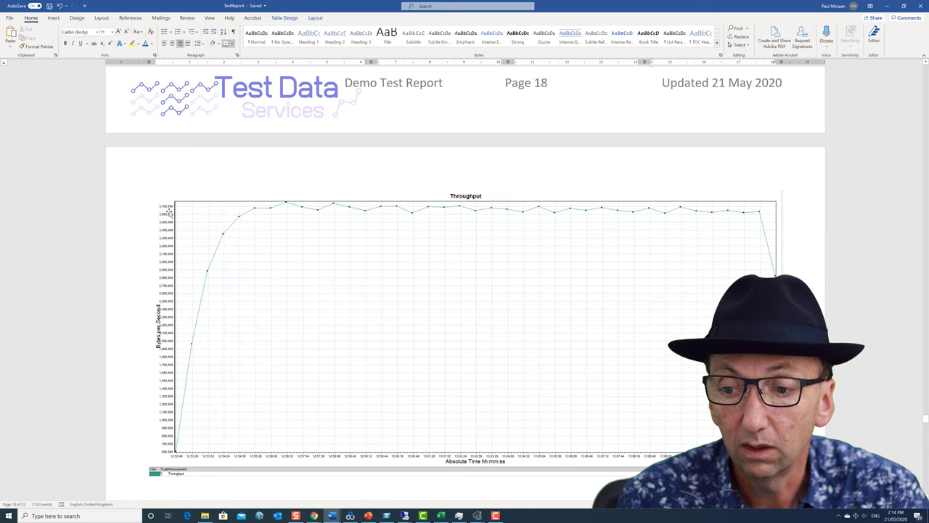
pyautogui.scroll(-3)
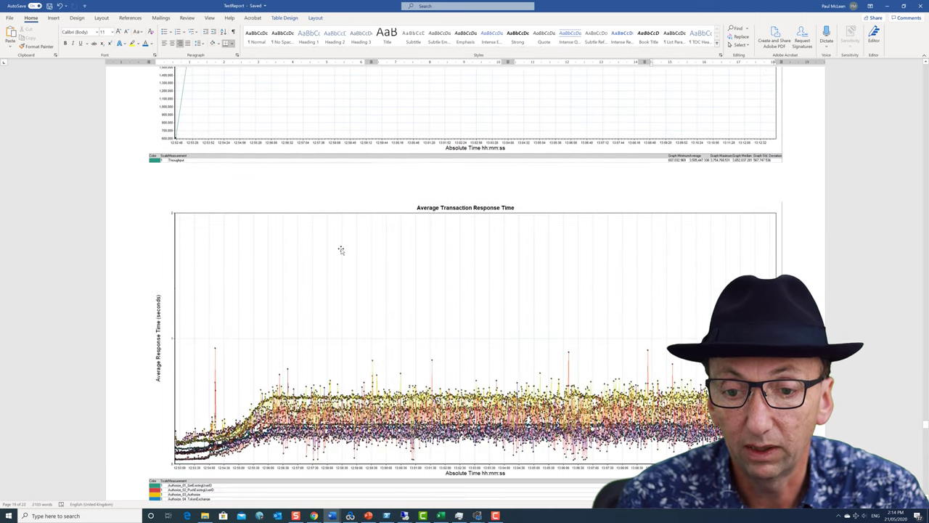
pyautogui.scroll(-3)
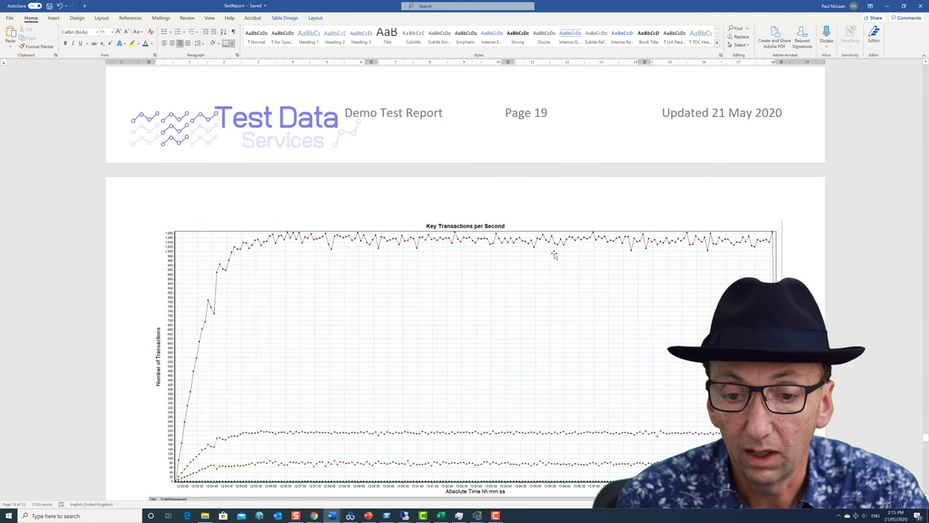
# - Scroll past the Key and Total Transactions per Second charts to page 22 of 22
pyautogui.scroll(-3)
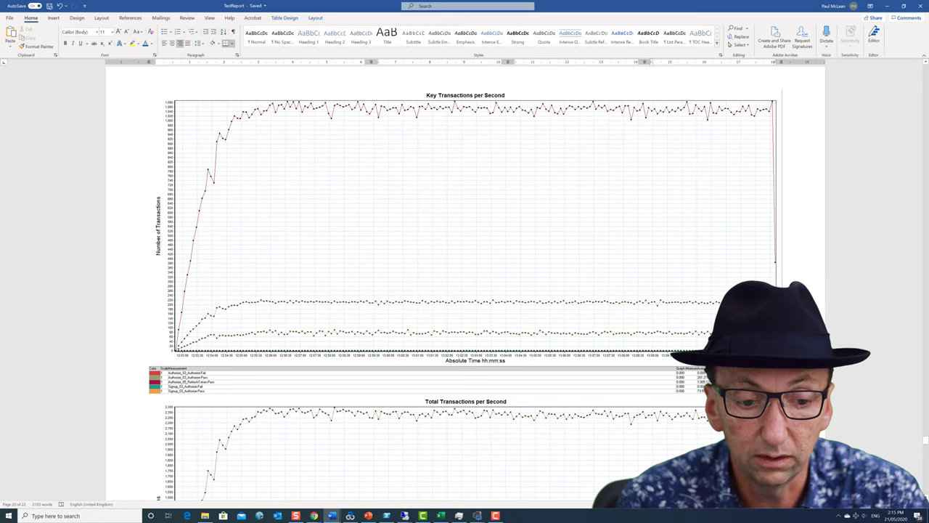
pyautogui.moveTo(458, 249)
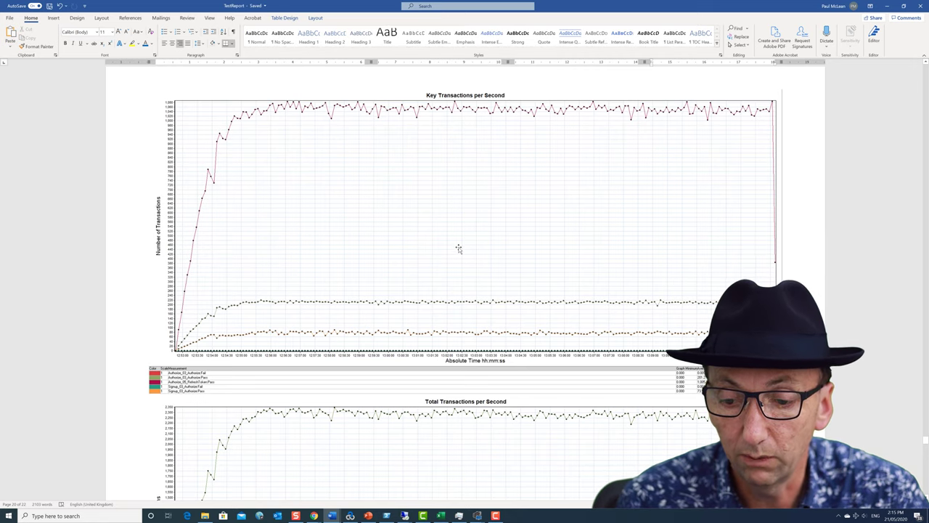
pyautogui.scroll(-3)
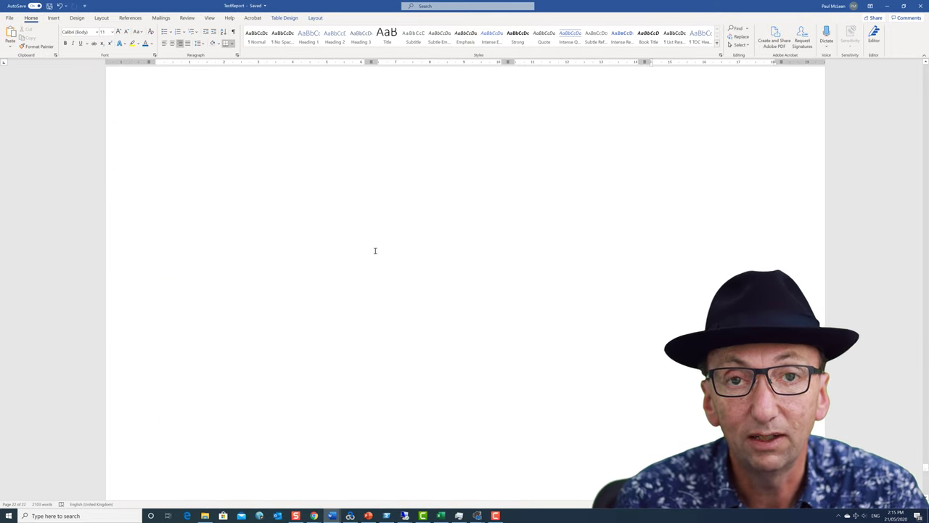
# - Scroll from the blank last page back to the Key Transactions per Second chart on page 20
pyautogui.scroll(-3)
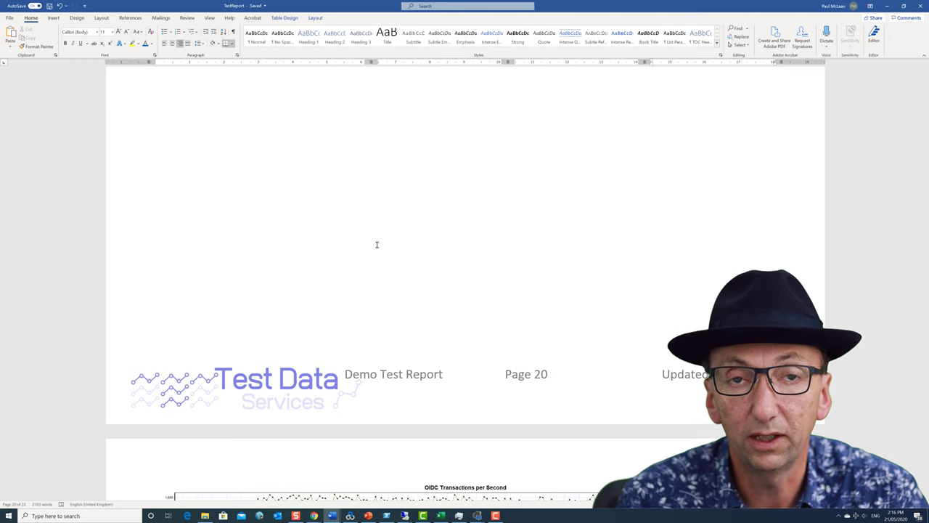
pyautogui.scroll(-3)
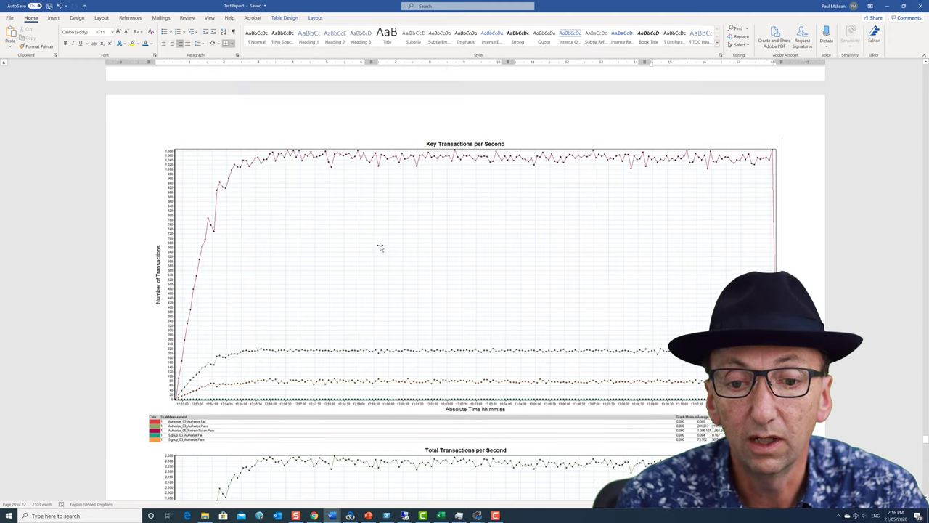